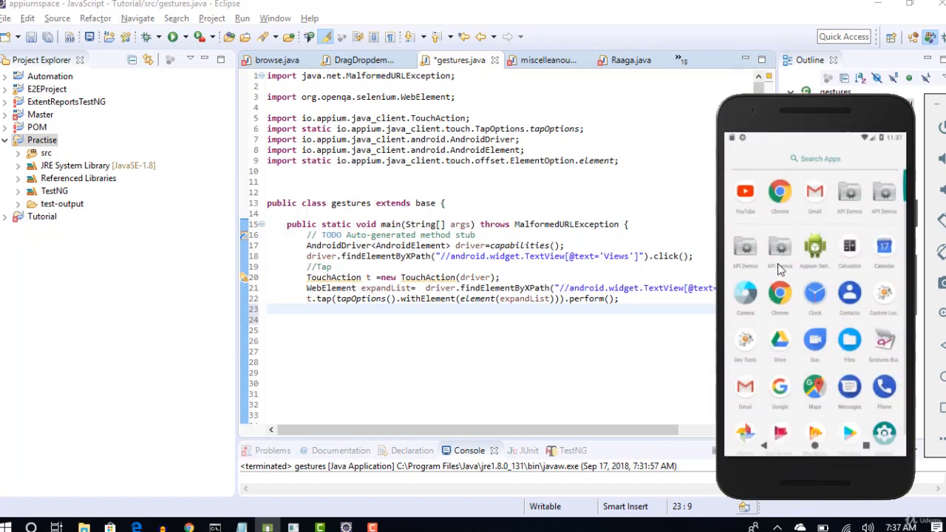
Open API Demos Views > Expandable Lists > 1. Custom Adapter and long-press People Names
{"action": "left_click", "coordinate": [745, 251]}
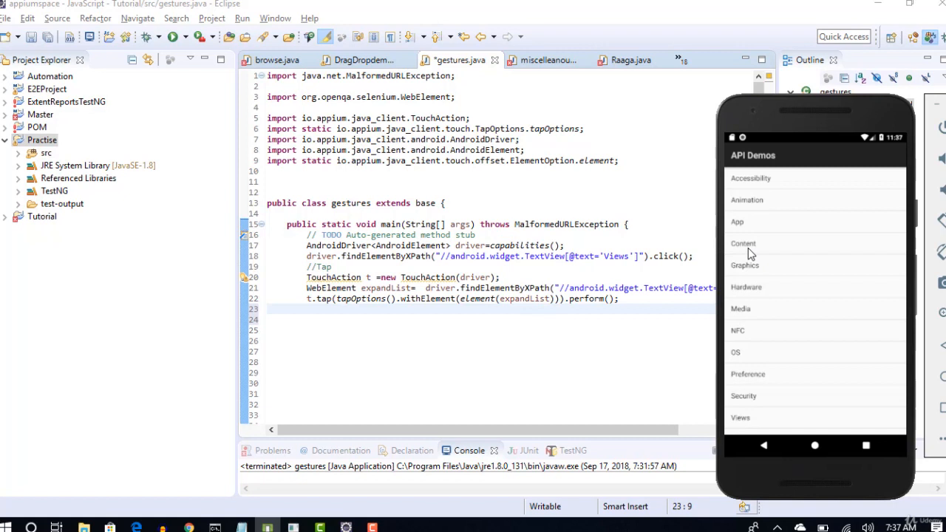
{"action": "mouse_move", "coordinate": [774, 350]}
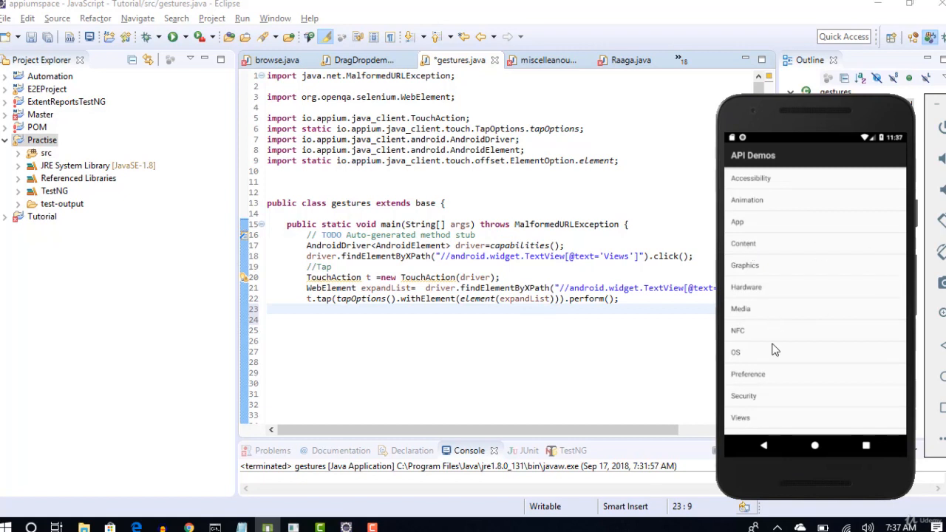
{"action": "mouse_move", "coordinate": [757, 422]}
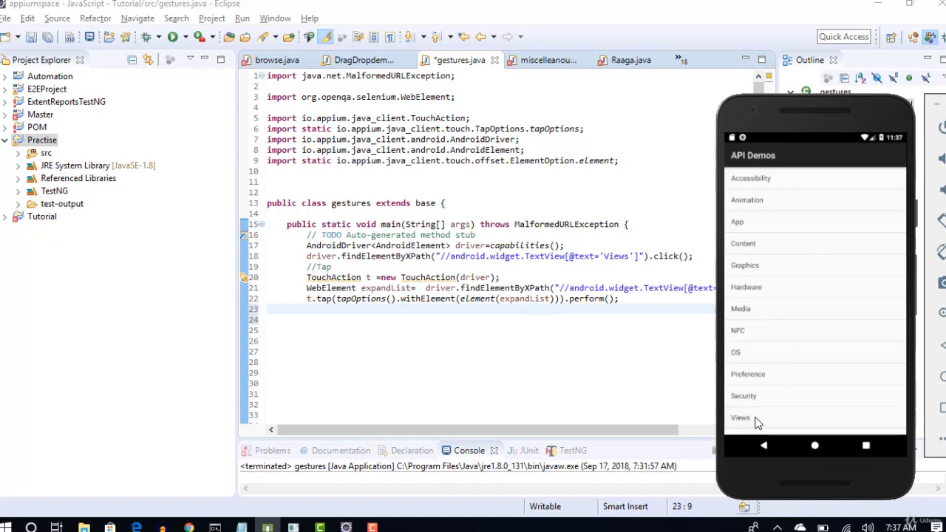
{"action": "scroll", "scroll_direction": "down", "scroll_amount": 3}
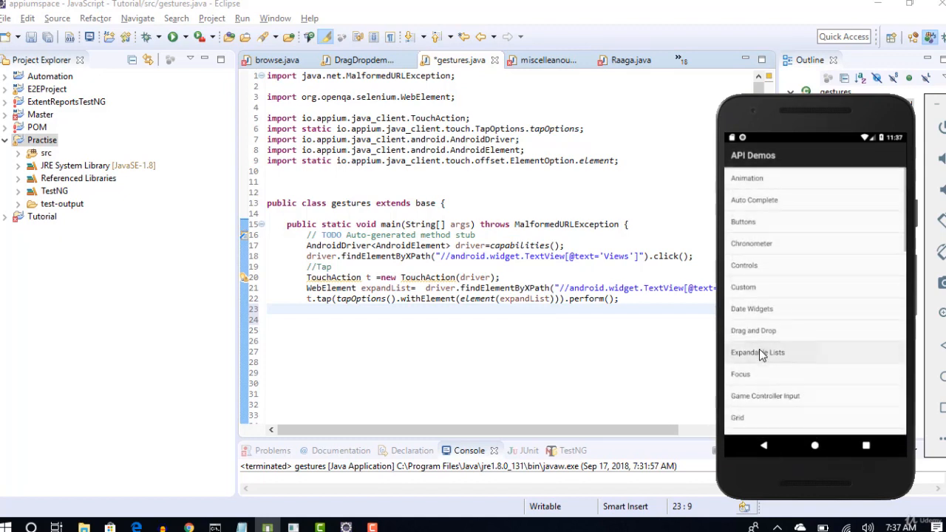
{"action": "left_click", "coordinate": [758, 352]}
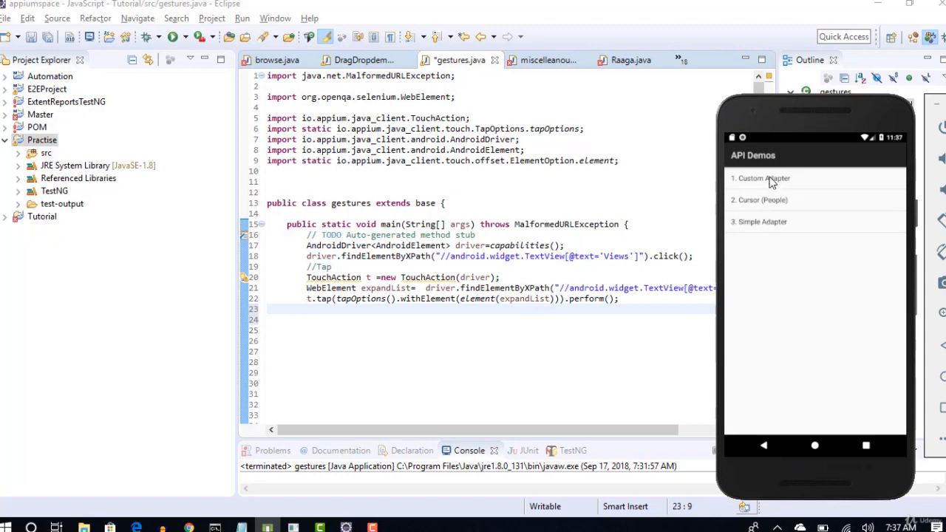
{"action": "left_click", "coordinate": [762, 178]}
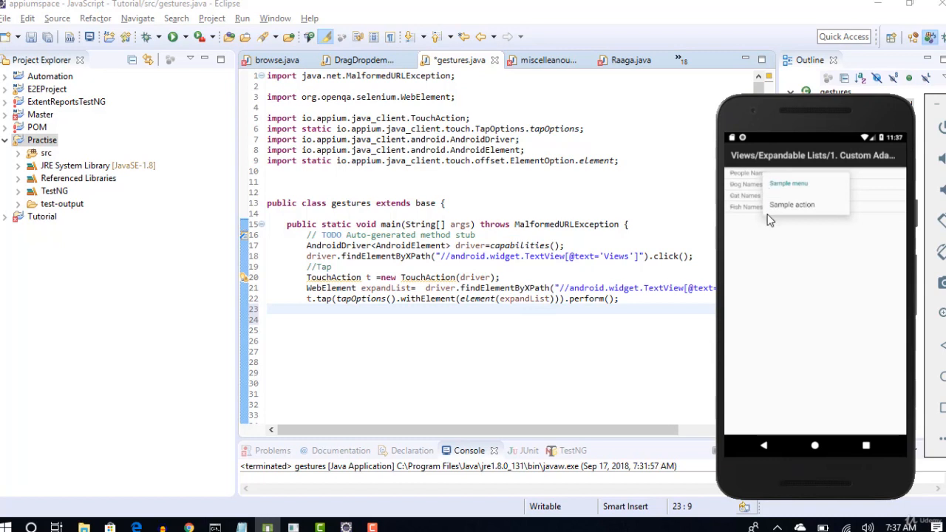
{"action": "mouse_move", "coordinate": [764, 182]}
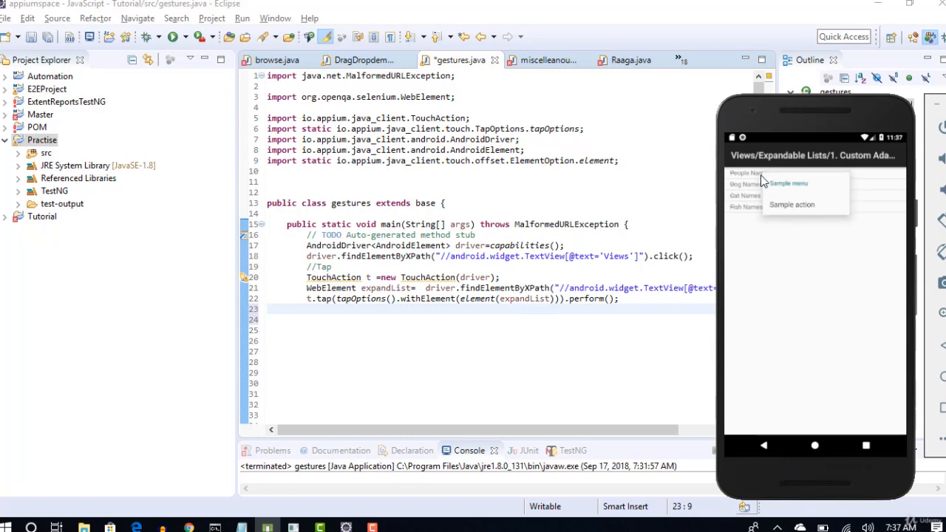
{"action": "mouse_move", "coordinate": [858, 214]}
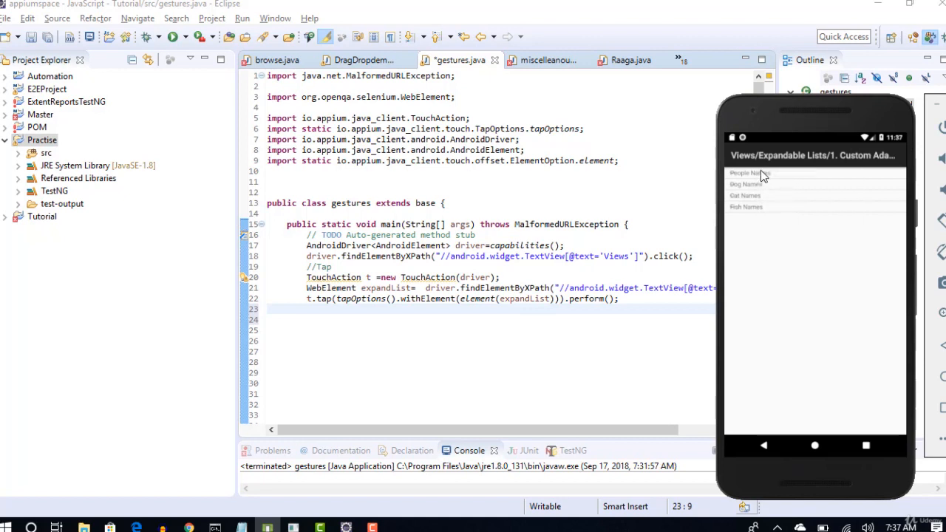
{"action": "left_click", "coordinate": [750, 173]}
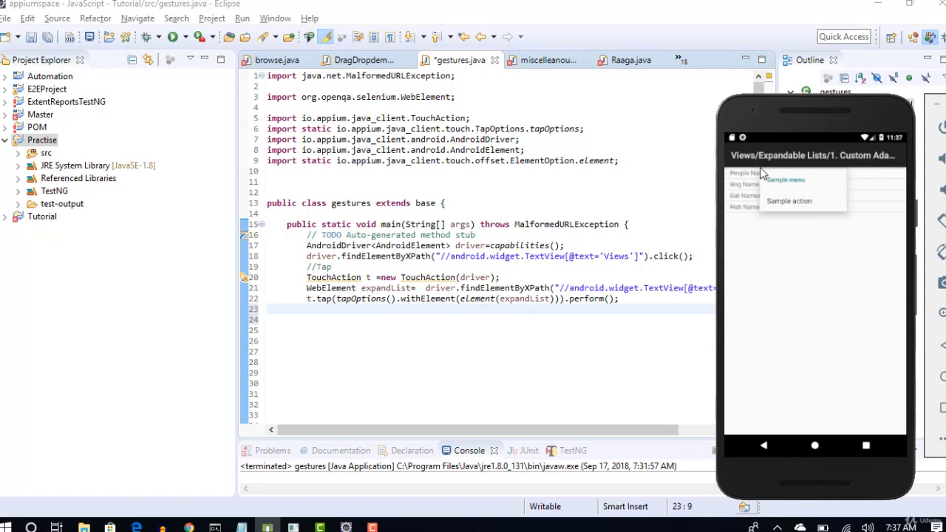
{"action": "mouse_move", "coordinate": [758, 181]}
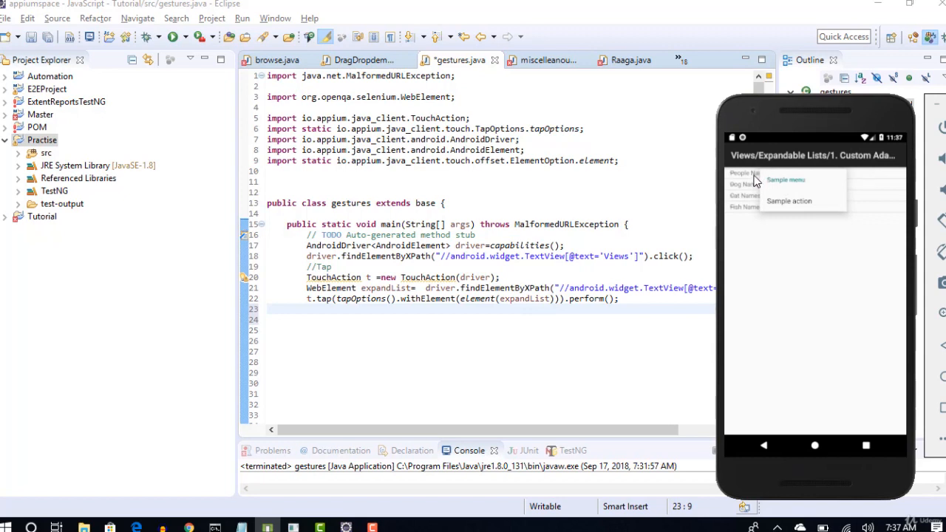
{"action": "mouse_move", "coordinate": [758, 183]}
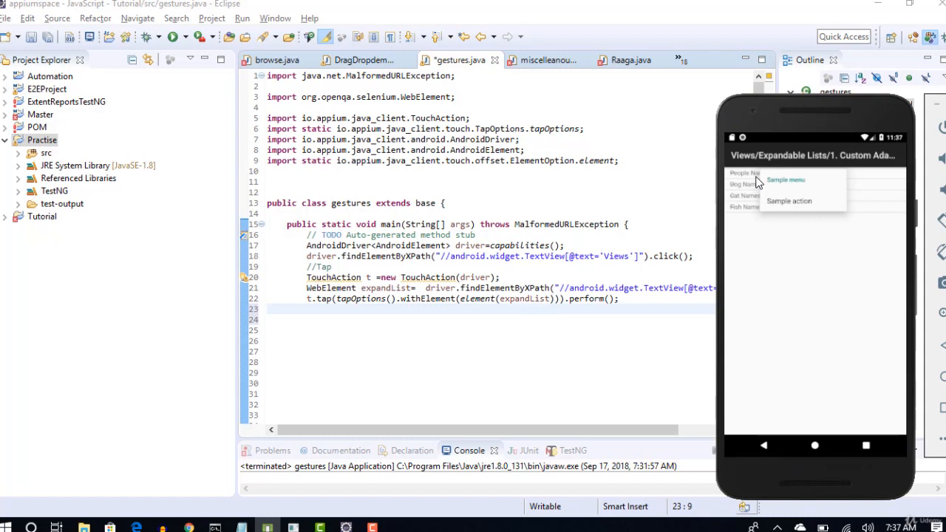
{"action": "mouse_move", "coordinate": [773, 205]}
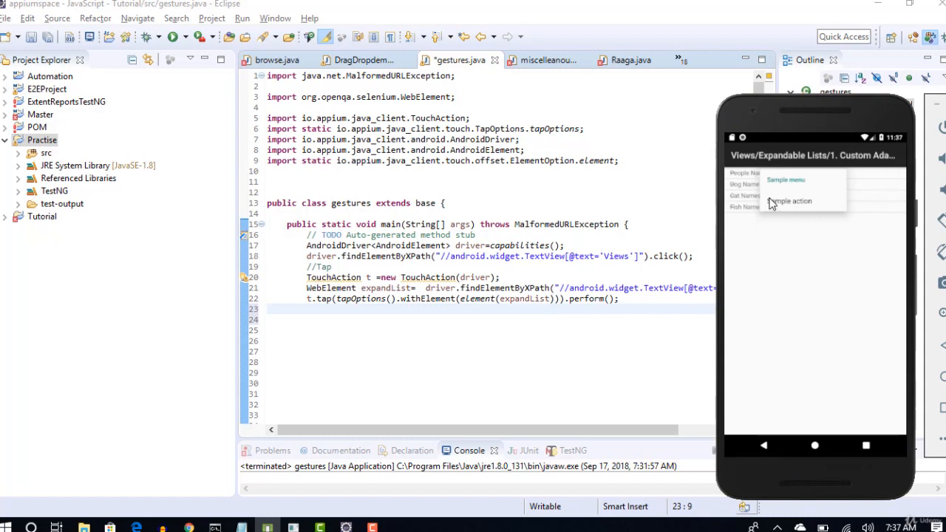
{"action": "mouse_move", "coordinate": [735, 164]}
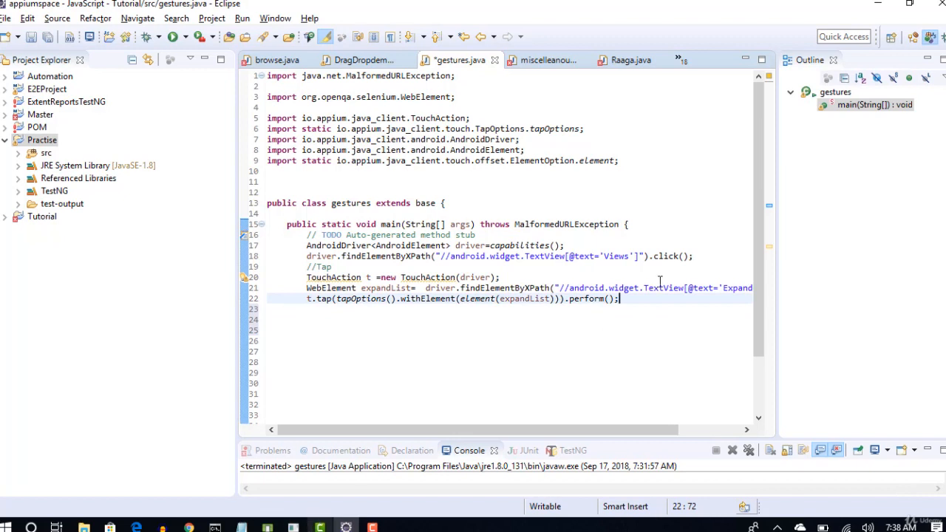
{"action": "mouse_move", "coordinate": [415, 422]}
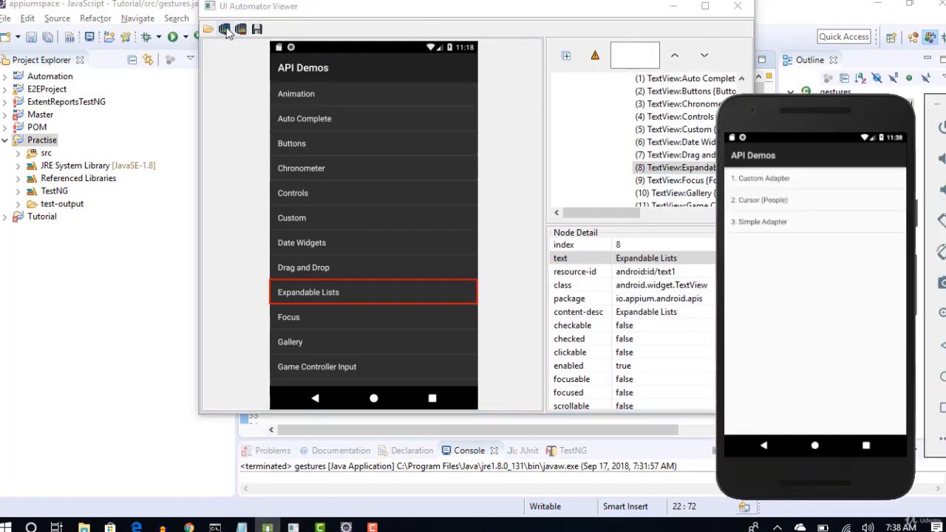
Refresh the UI Automator Viewer screenshot showing Custom Adapter, Cursor (People) and Simple Adapter
{"action": "left_click", "coordinate": [225, 28]}
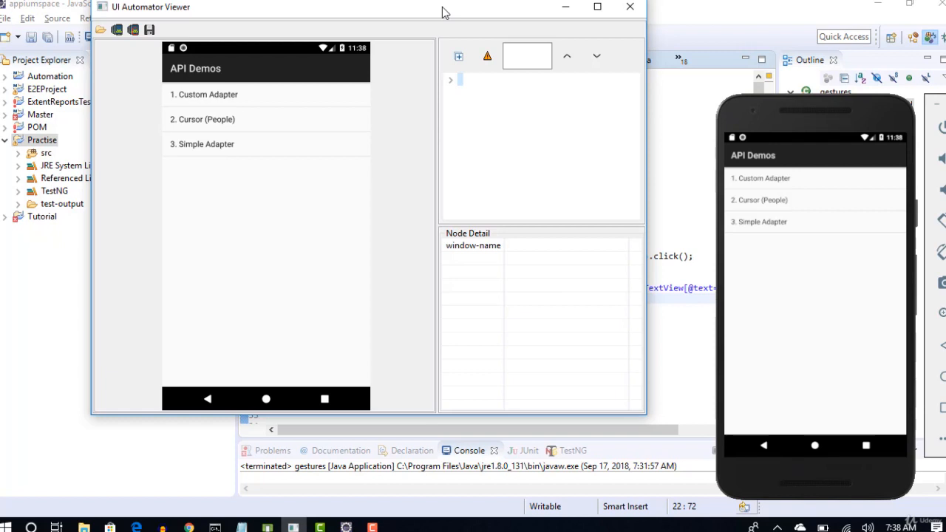
{"action": "mouse_move", "coordinate": [717, 37]}
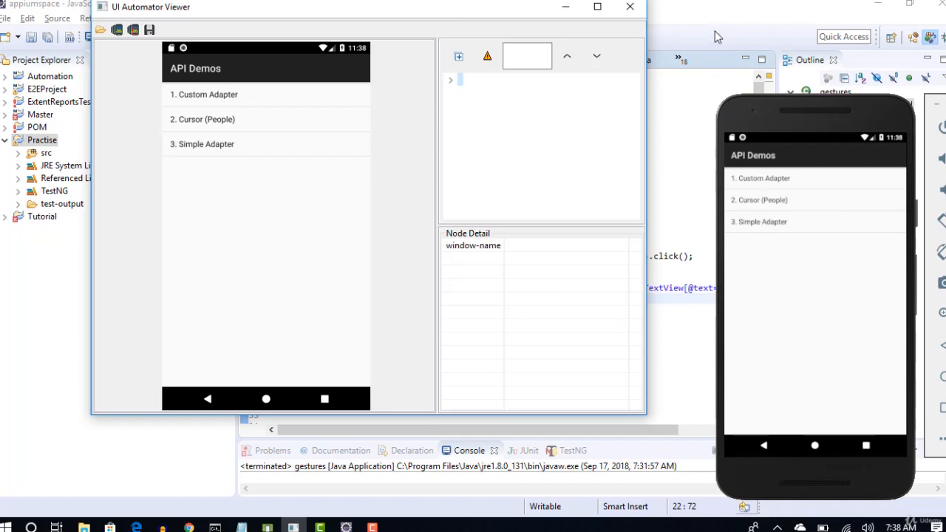
{"action": "mouse_move", "coordinate": [532, 237]}
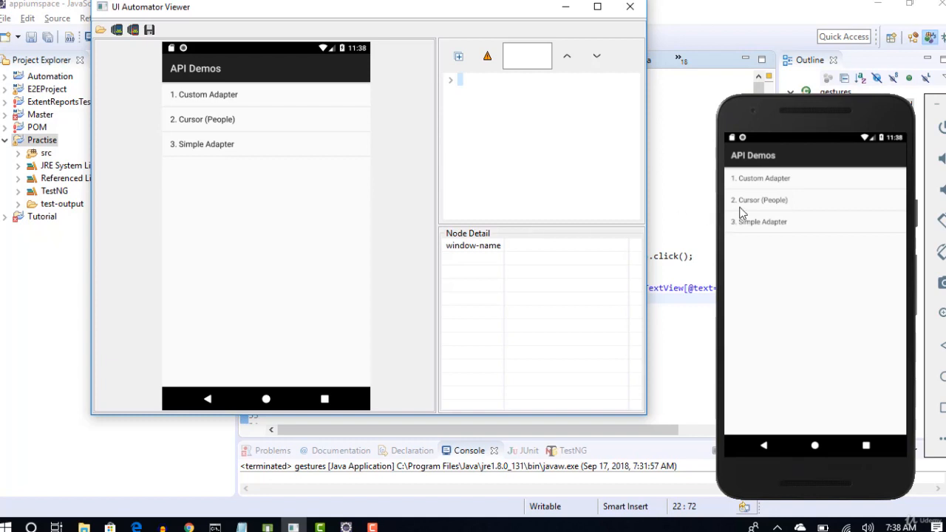
{"action": "left_click", "coordinate": [222, 94]}
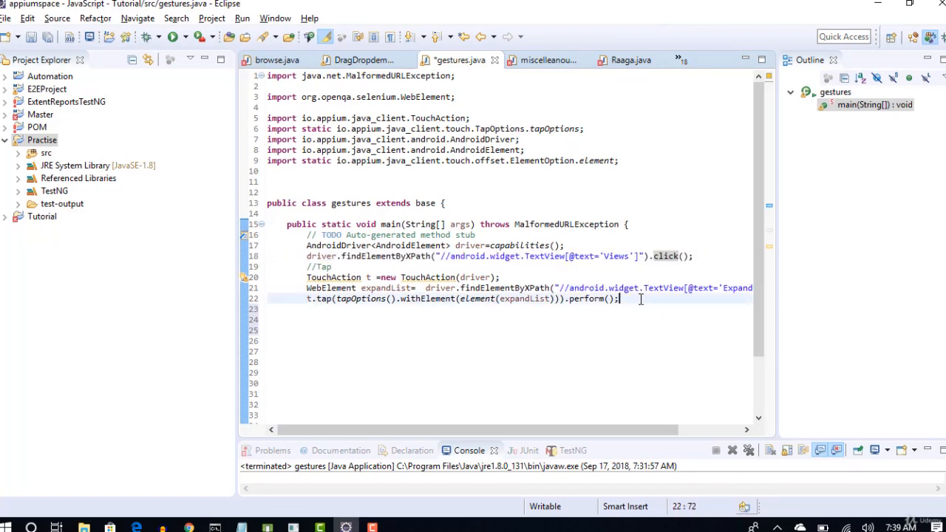
Add a line on 23 clicking the '1. Custom Adapter' TextView found by XPath
{"action": "type", "text": "driver.findElementByXPath(\"//android.widget.TextView[@text='Views']\").click();"}
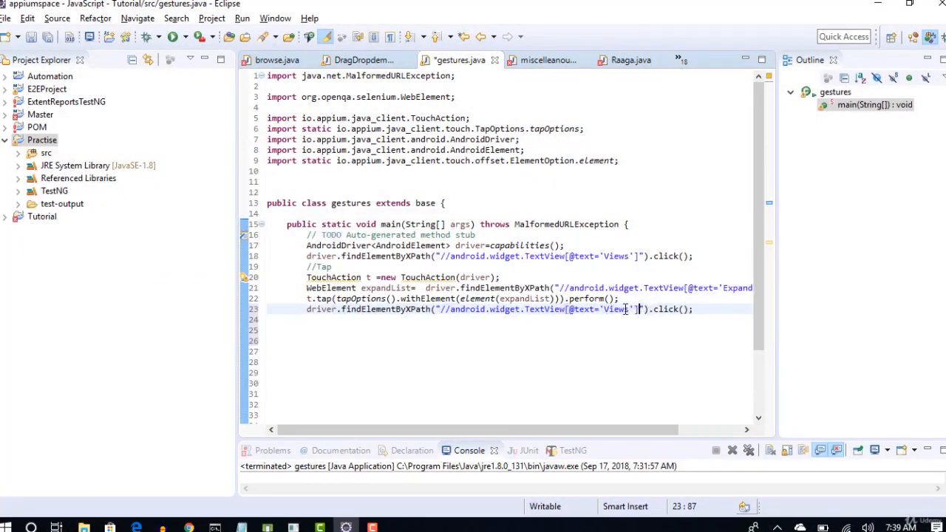
{"action": "left_click_drag", "start_coordinate": [638, 309], "coordinate": [442, 309]}
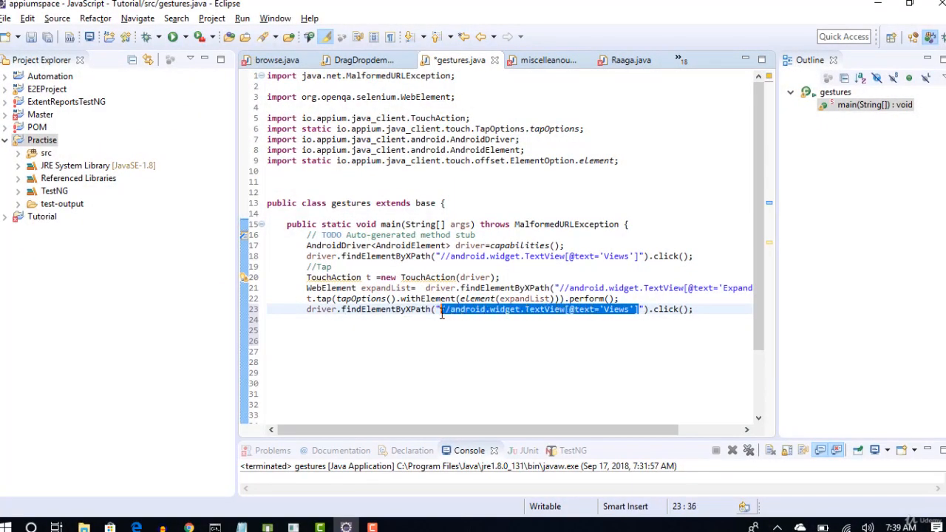
{"action": "type", "text": "1. Custom Adapter"}
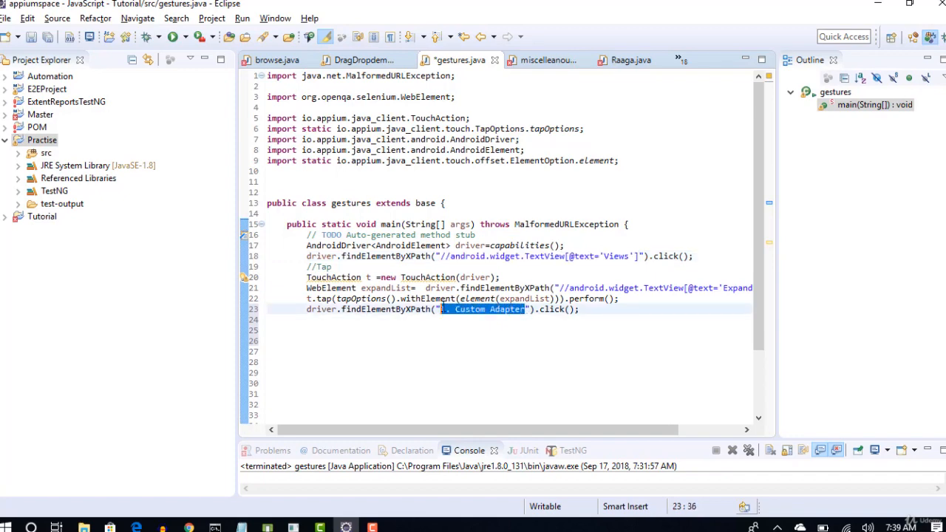
{"action": "type", "text": "//android.widget.TextView[@text='Views']"}
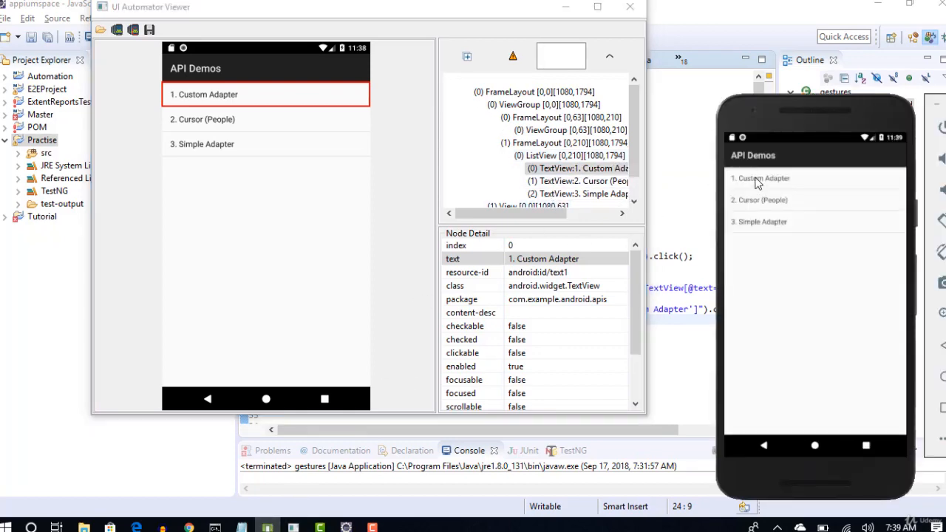
{"action": "left_click", "coordinate": [758, 179]}
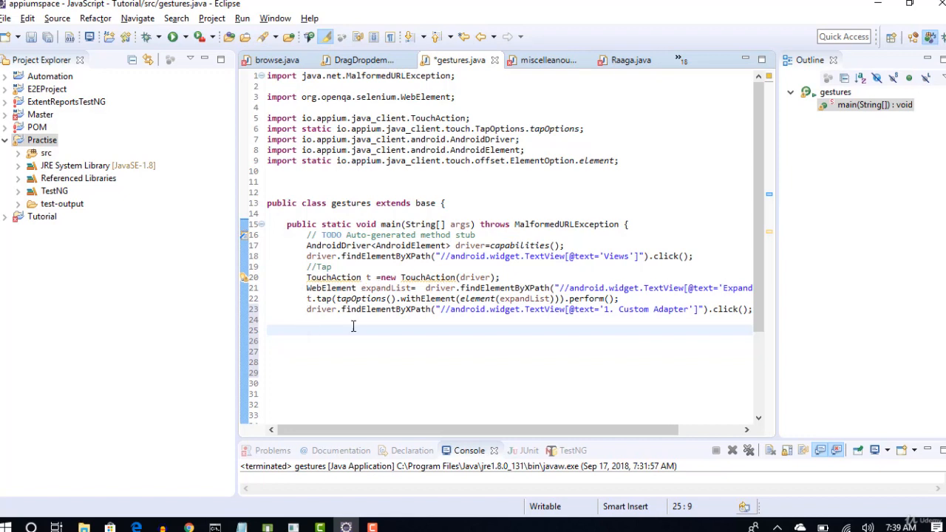
Write t.longPress(longPressOptions()) on line 25 with content assist
{"action": "type", "text": "t"}
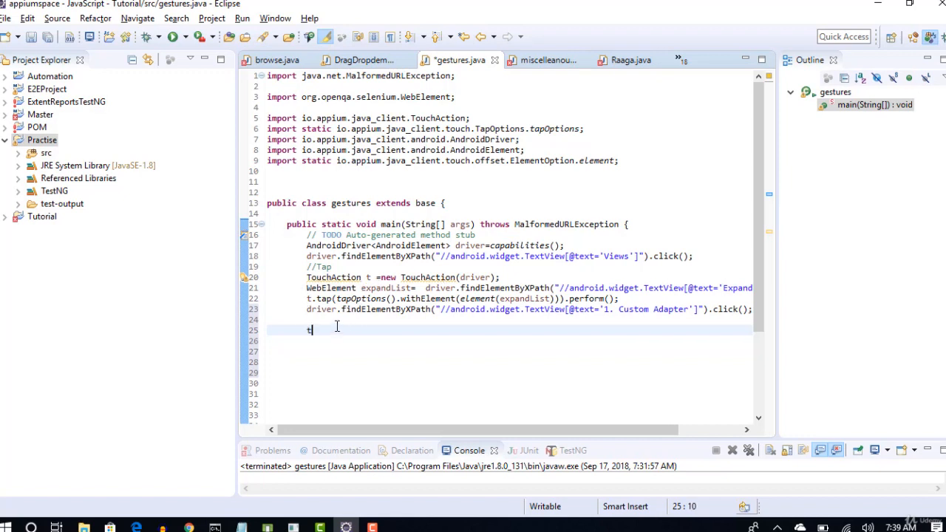
{"action": "type", "text": "."}
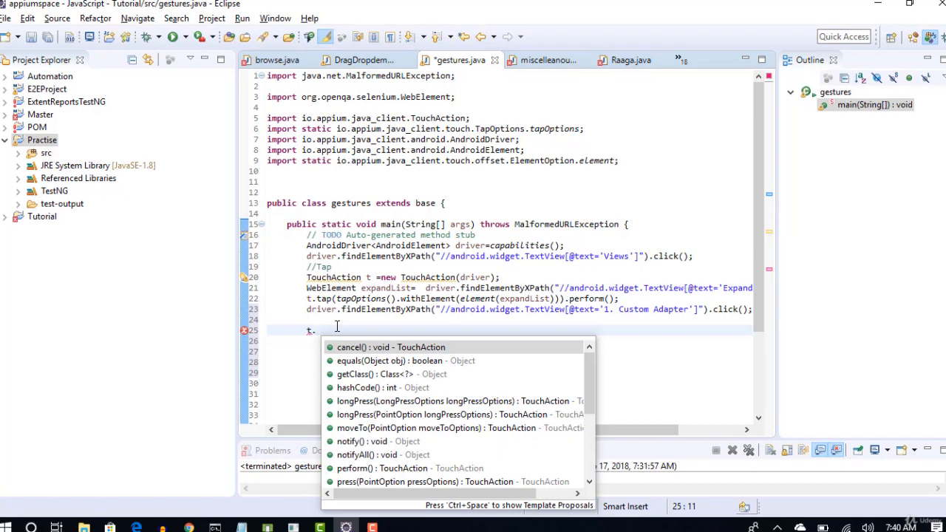
{"action": "type", "text": "lo"}
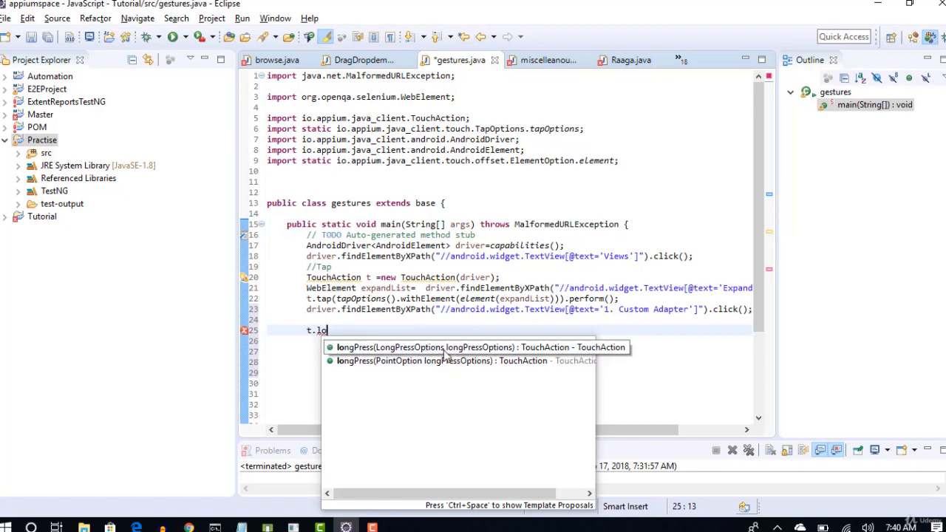
{"action": "mouse_move", "coordinate": [457, 353]}
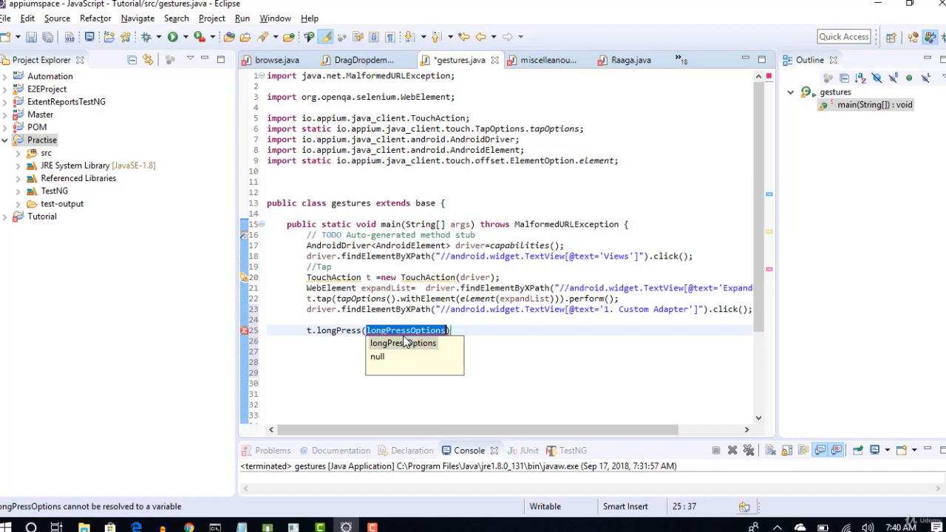
{"action": "mouse_move", "coordinate": [405, 339]}
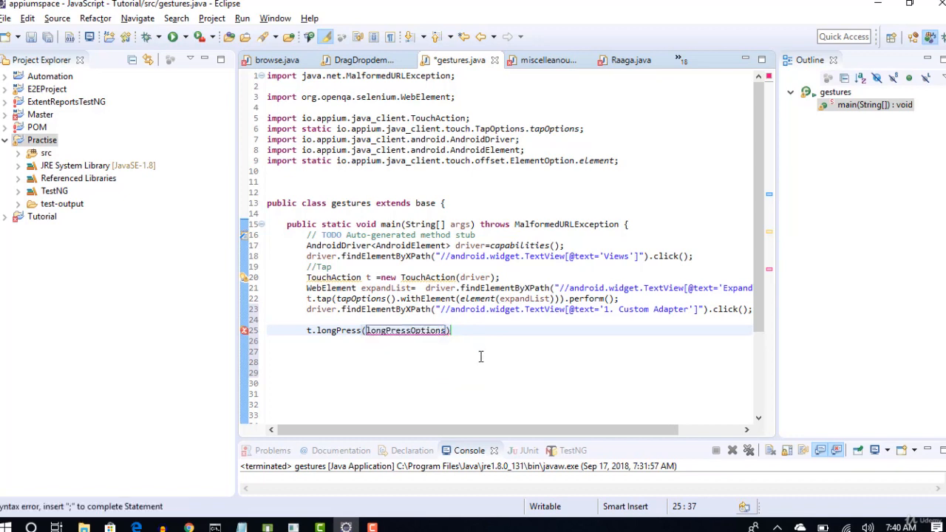
{"action": "type", "text": "()"}
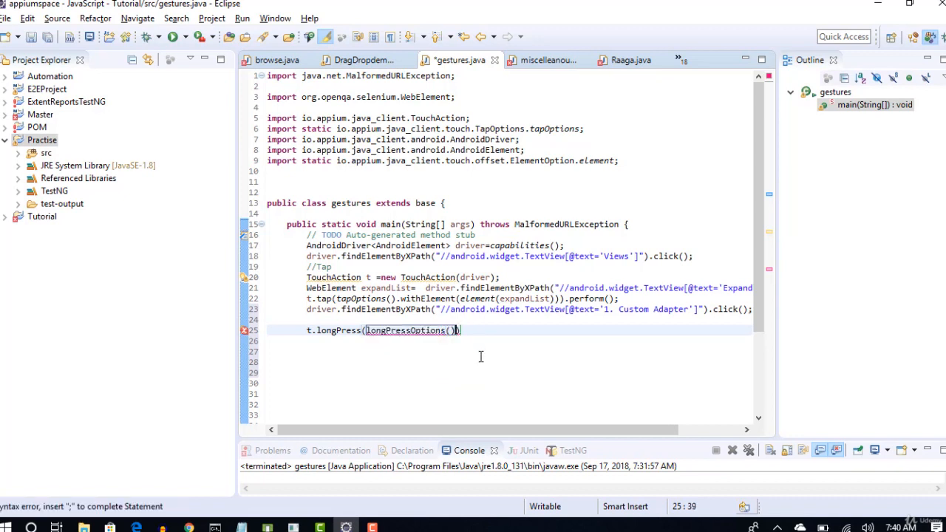
{"action": "type", "text": "."}
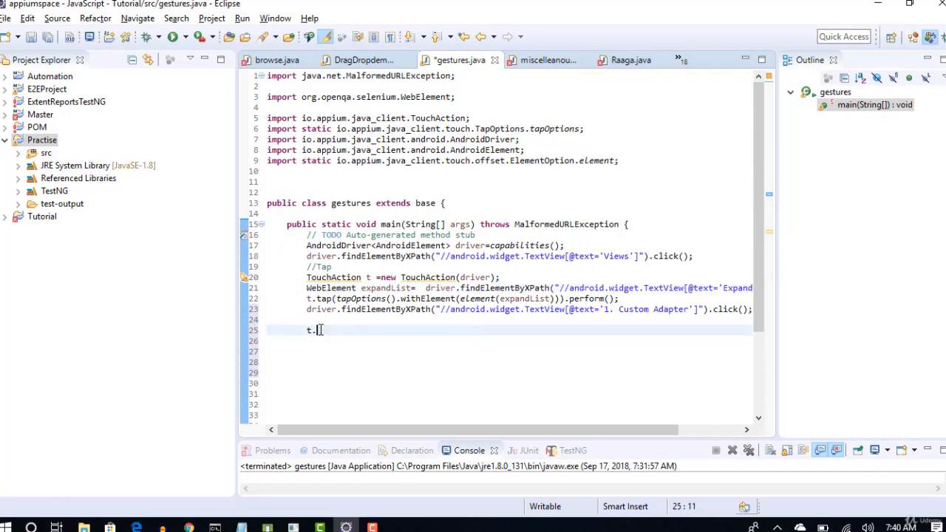
{"action": "type", "text": "."}
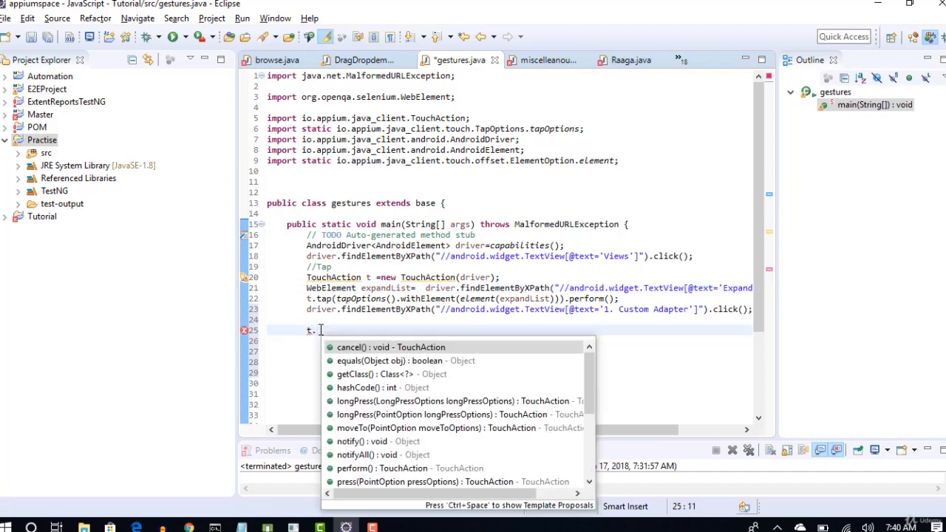
{"action": "type", "text": "longPress(longPressOptions"}
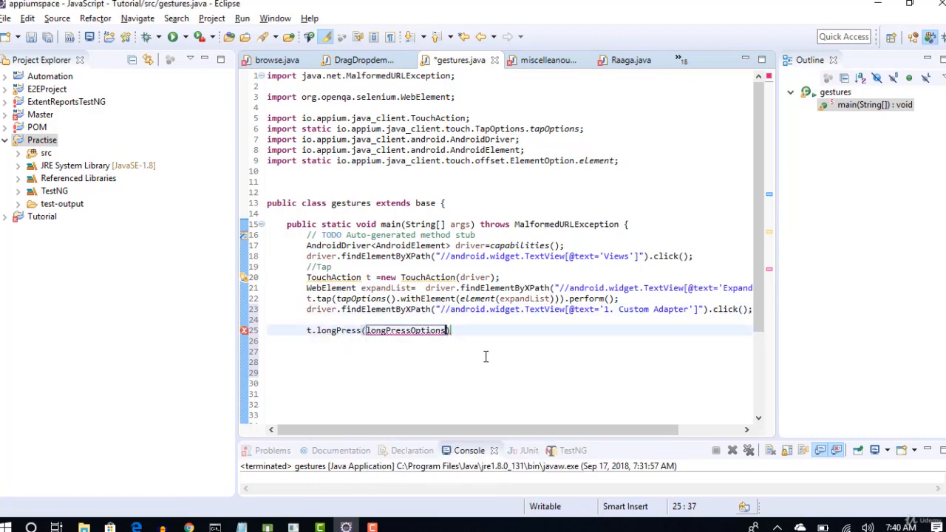
{"action": "type", "text": "()"}
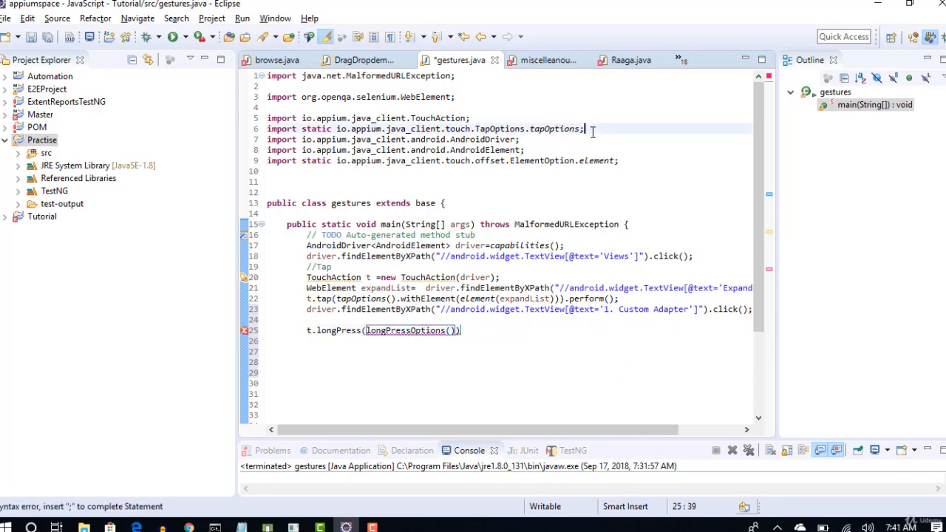
Duplicate the tapOptions static import and change it to LongPressOptions.longPressOptions
{"action": "left_click", "coordinate": [583, 129]}
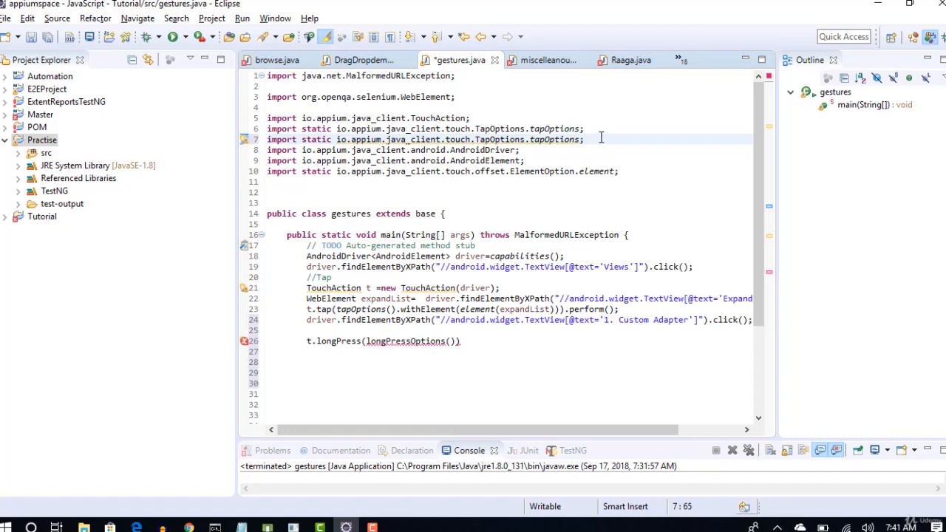
{"action": "key", "text": "BackSpace"}
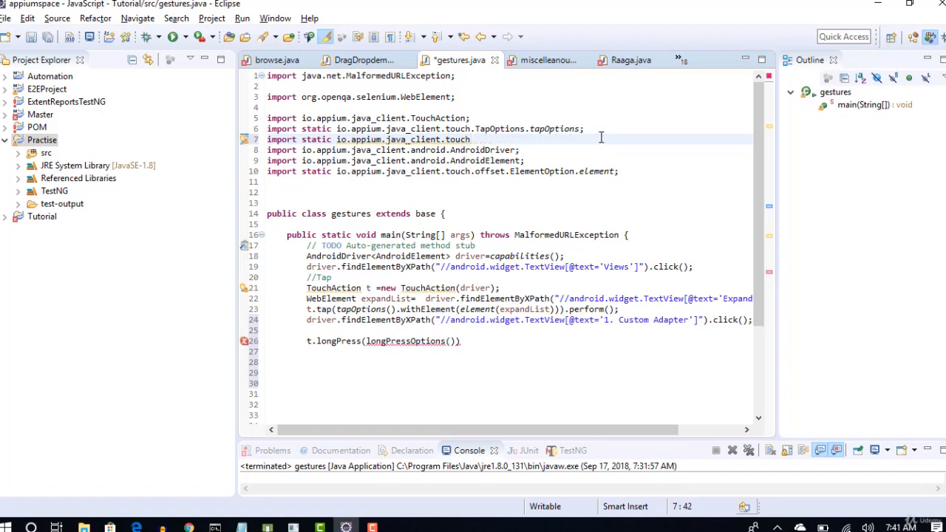
{"action": "type", "text": "."}
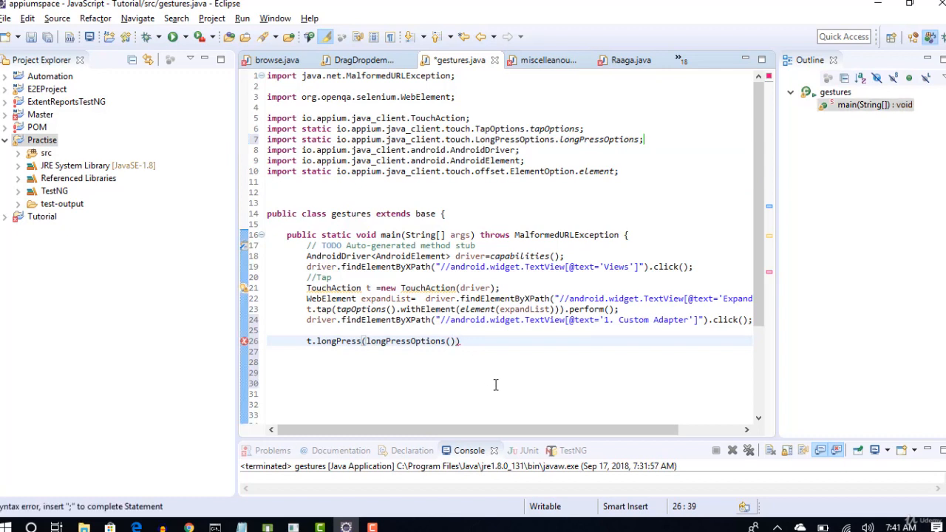
{"action": "type", "text": "."}
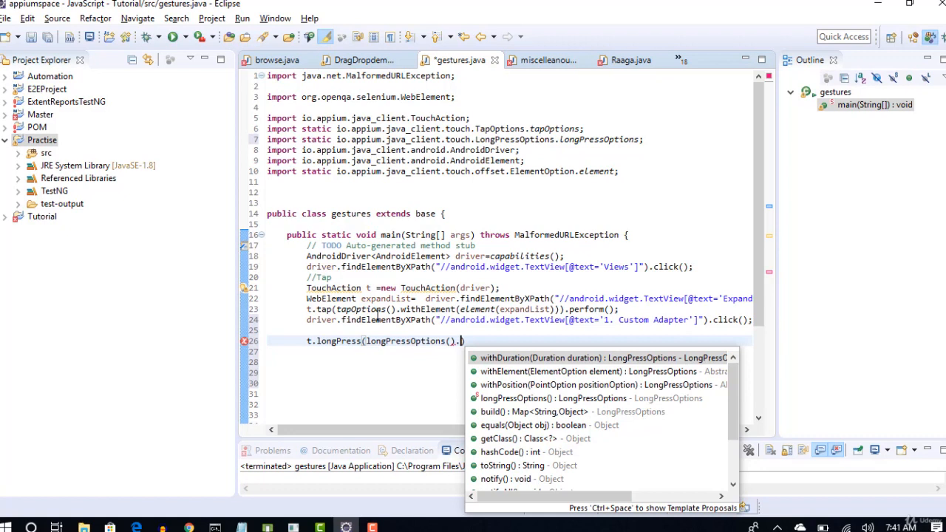
{"action": "mouse_move", "coordinate": [377, 309]}
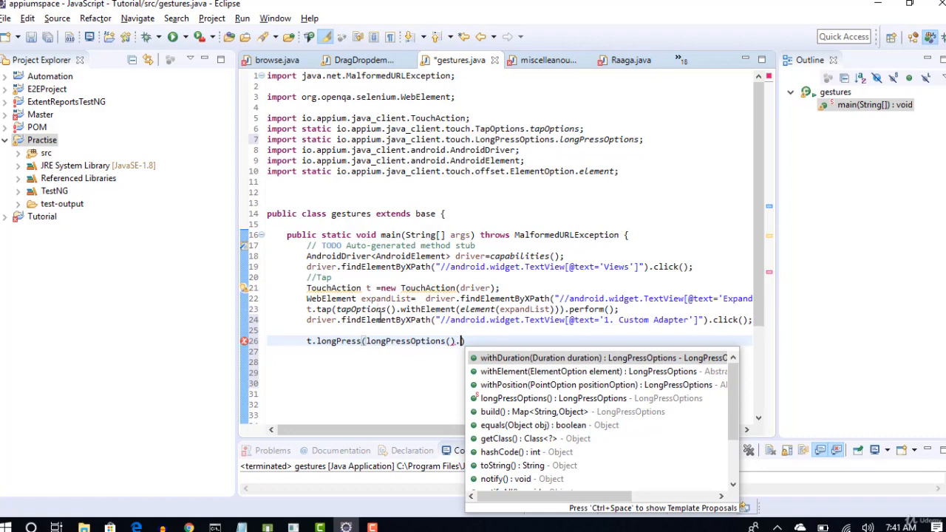
{"action": "mouse_move", "coordinate": [550, 371]}
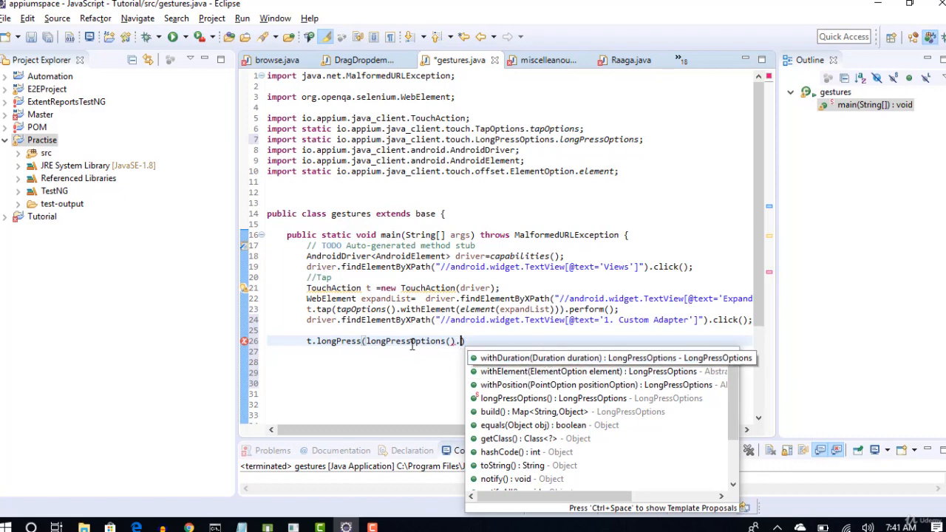
{"action": "mouse_move", "coordinate": [509, 371]}
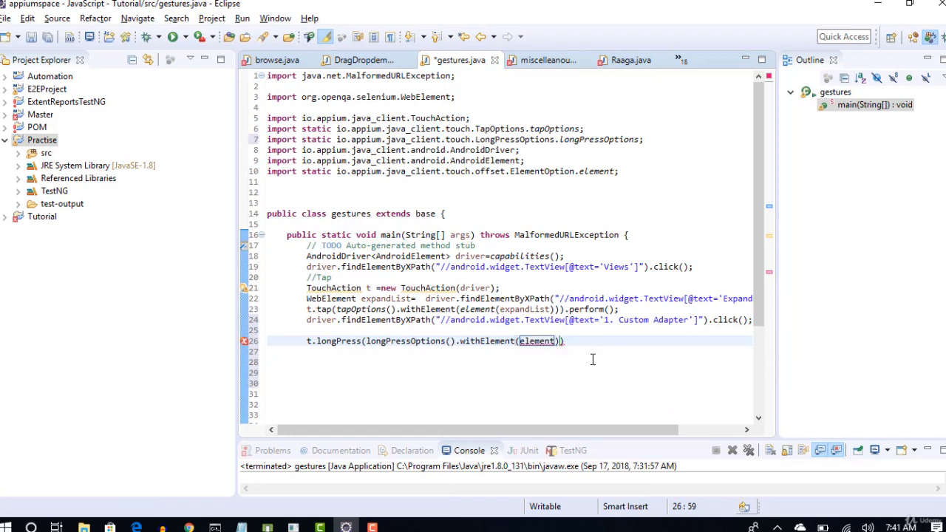
Append .withElement(element(webElement)) to longPressOptions() in the long-press call
{"action": "type", "text": "web"}
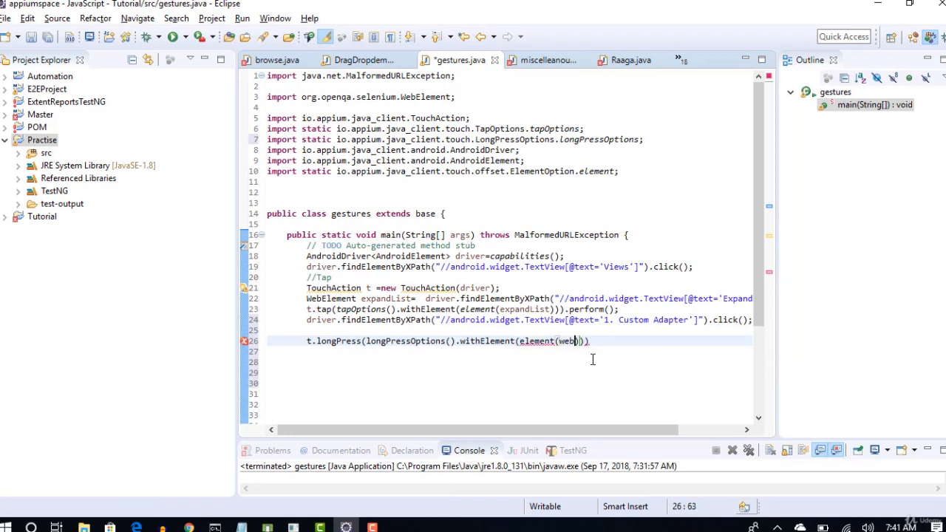
{"action": "type", "text": "Element"}
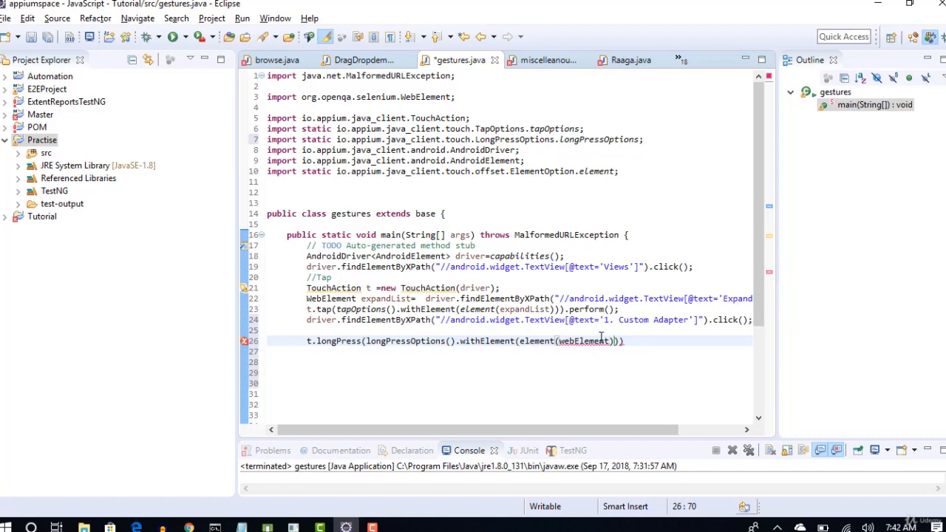
{"action": "double_click", "coordinate": [583, 341]}
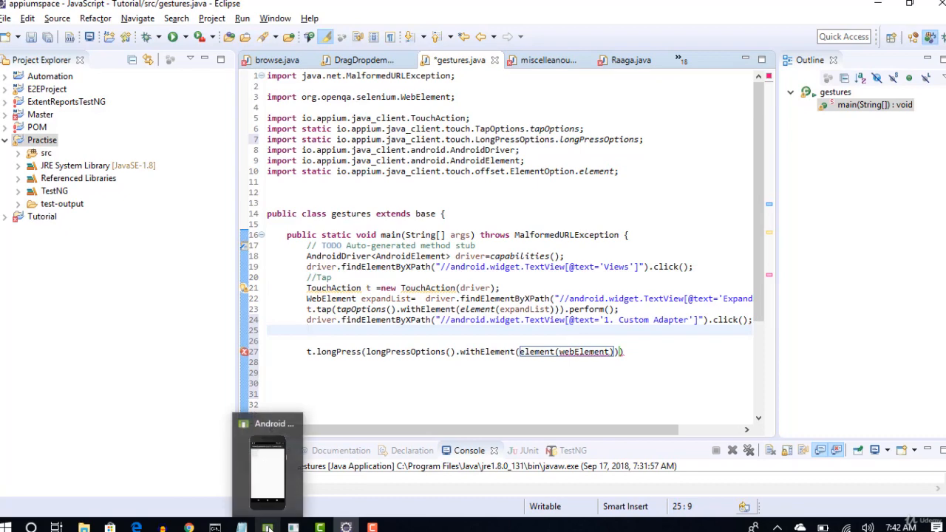
Switch to UI Automator Viewer and capture the Custom Adapter list screen
{"action": "left_click", "coordinate": [268, 528]}
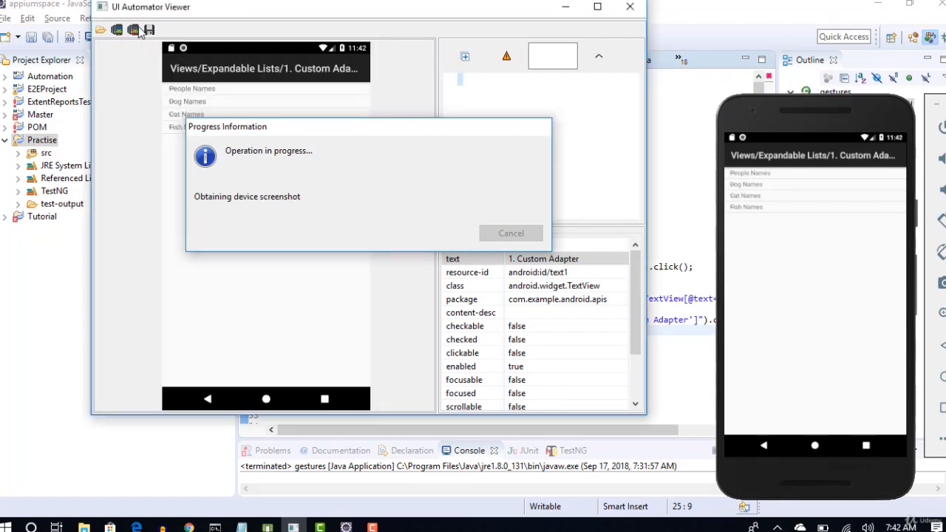
{"action": "left_click", "coordinate": [134, 29]}
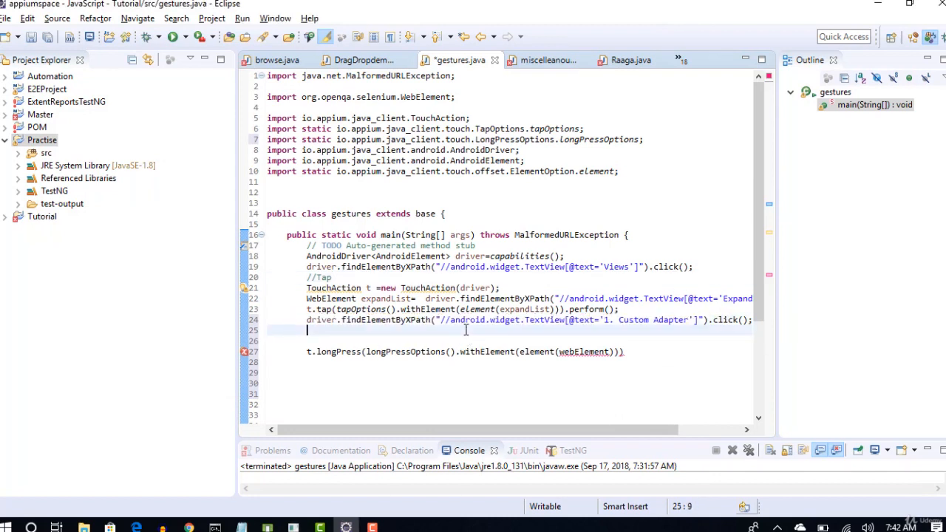
Store the 'People Names' TextView as WebElement pn and long-press element(pn)
{"action": "type", "text": "driver.findElementByXPath(\"//android.widget.TextView[@text='1. Custom Adapter']\");"}
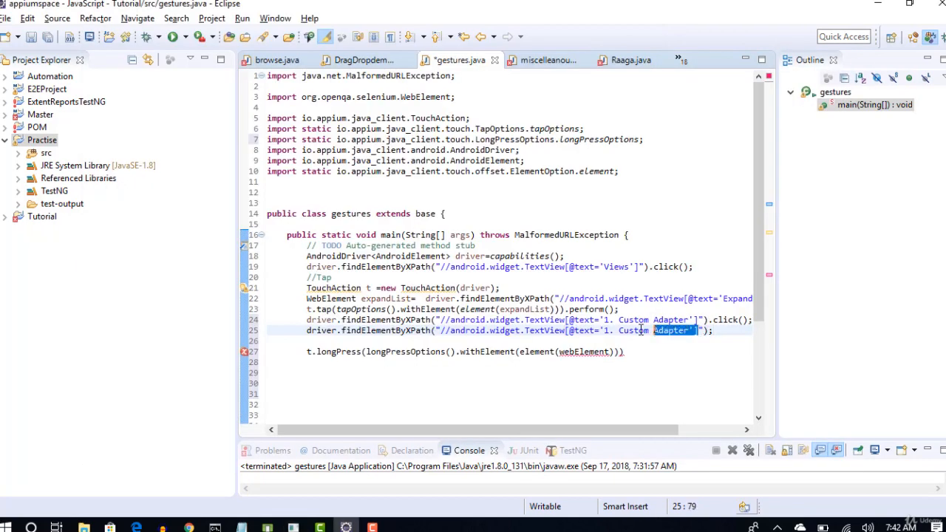
{"action": "type", "text": "People Names"}
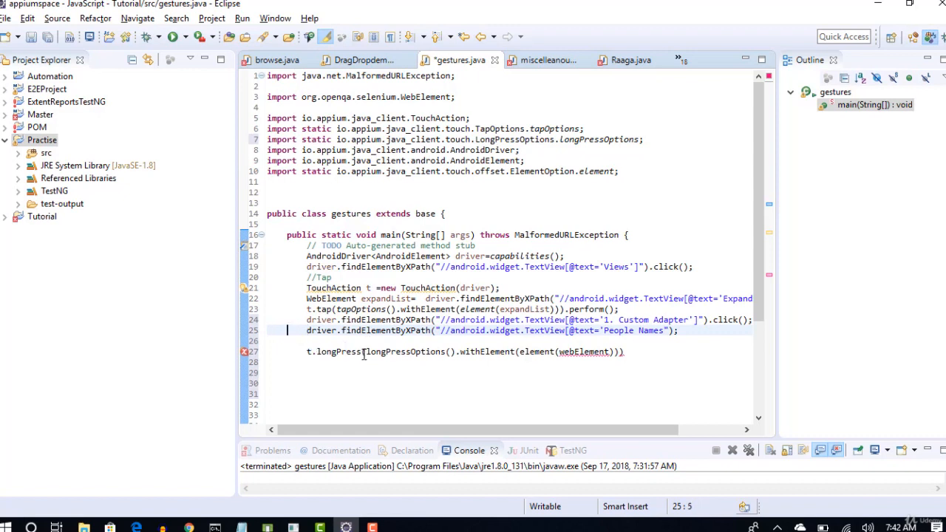
{"action": "type", "text": "WebElement"}
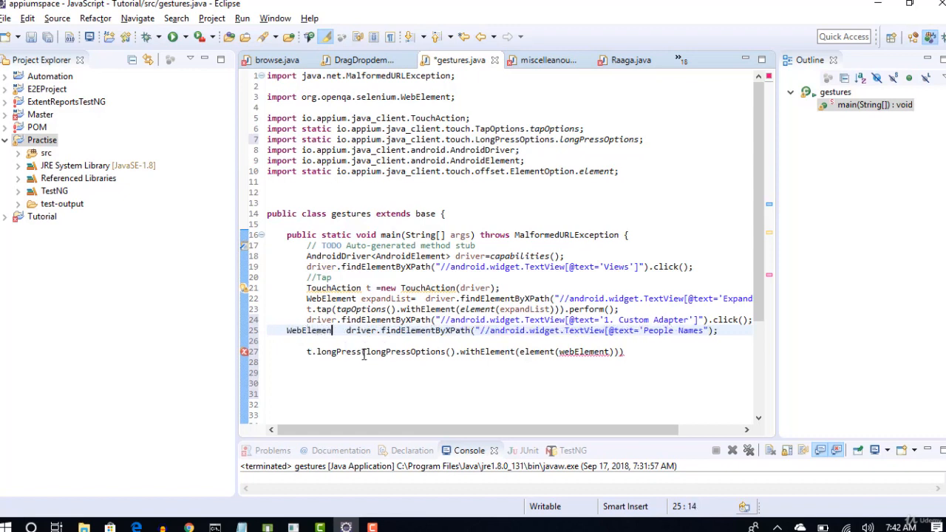
{"action": "type", "text": "pn="}
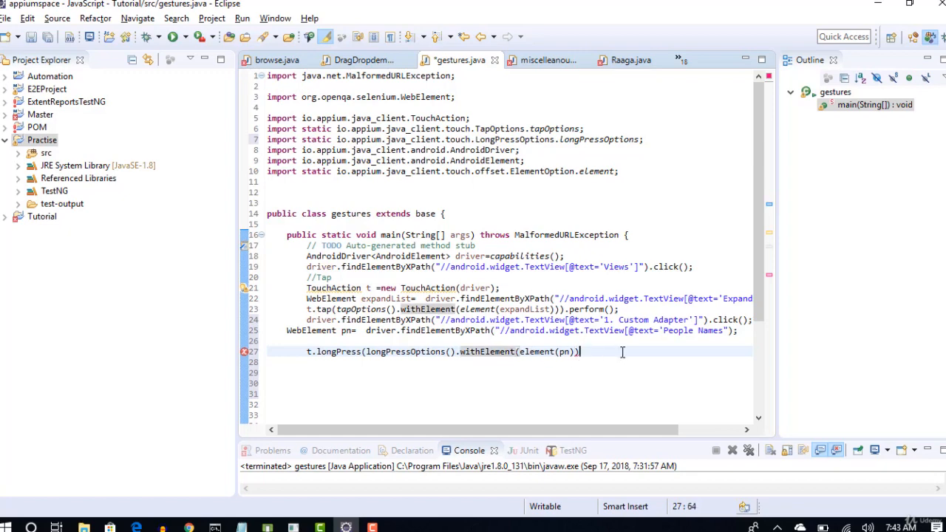
{"action": "type", "text": "."}
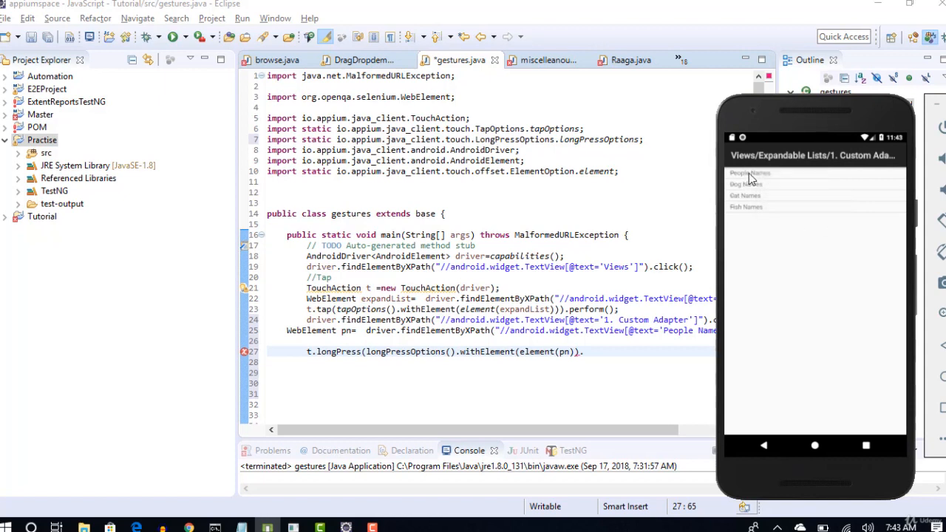
{"action": "mouse_move", "coordinate": [754, 181]}
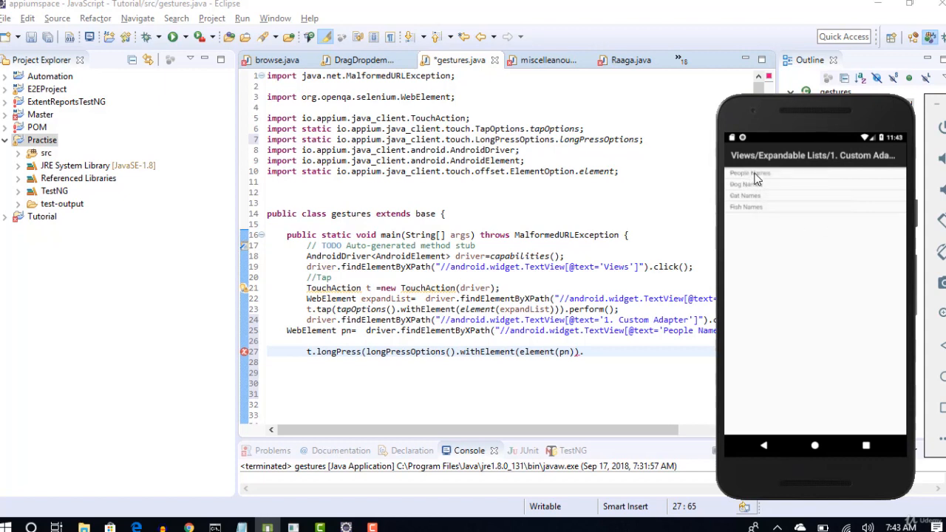
Expand People Names in the emulator to list Arnold, Barry, Chuck and David
{"action": "left_click", "coordinate": [750, 173]}
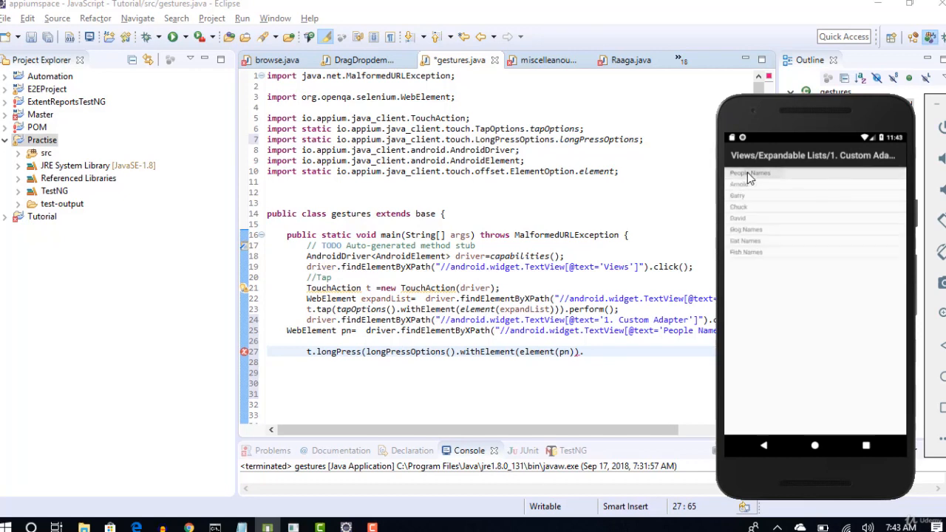
{"action": "left_click", "coordinate": [750, 176]}
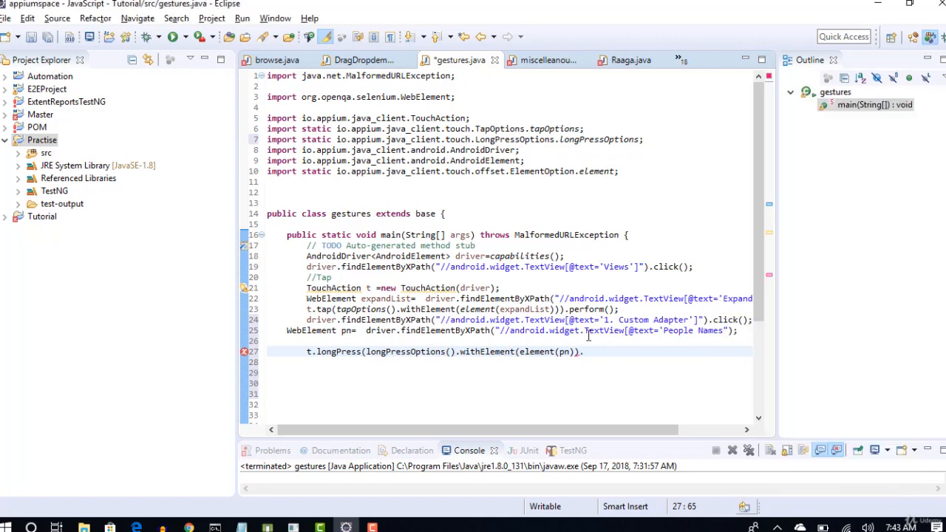
Append .withDuration(ofSeconds(2)) after withElement(element(pn)) on the long-press line
{"action": "double_click", "coordinate": [487, 351]}
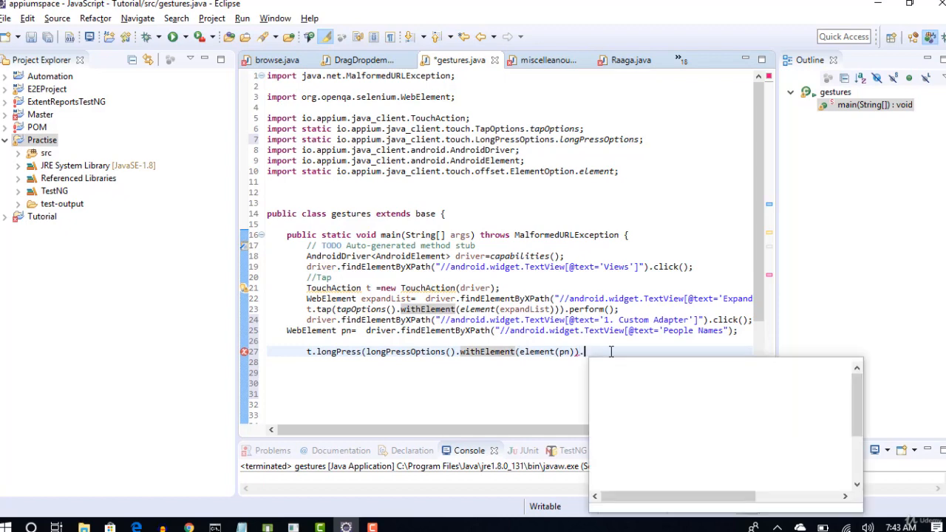
{"action": "type", "text": "."}
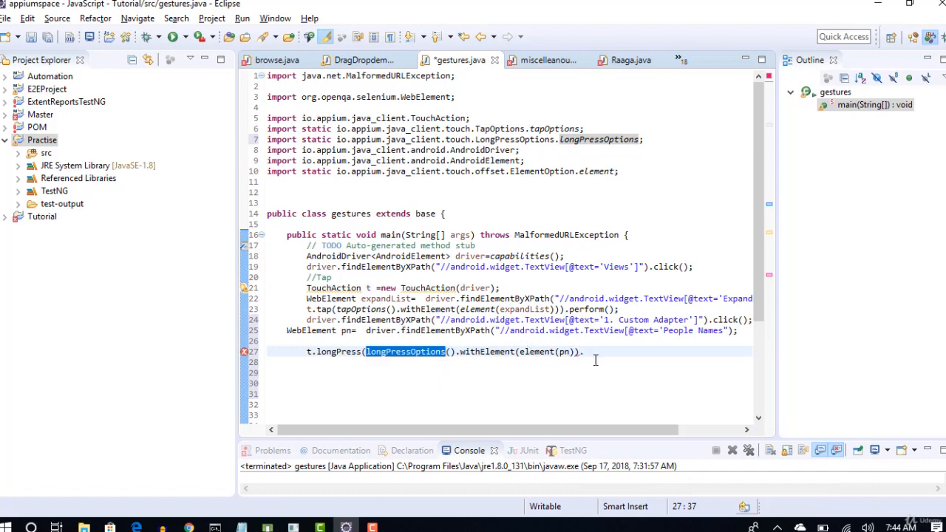
{"action": "mouse_move", "coordinate": [610, 375]}
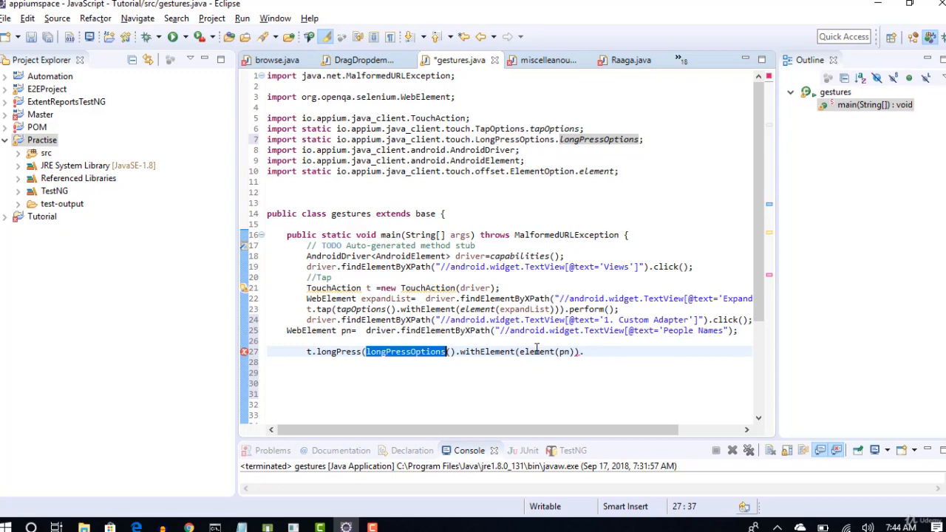
{"action": "type", "text": "withDuration(ofSeconds"}
{"action": "key", "text": "enter"}
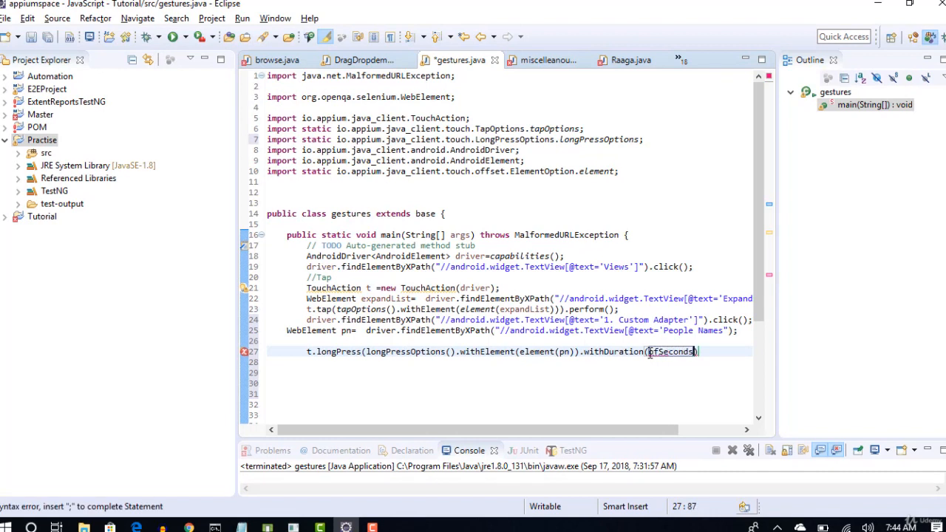
{"action": "type", "text": "(2"}
{"action": "type", "text": "y"}
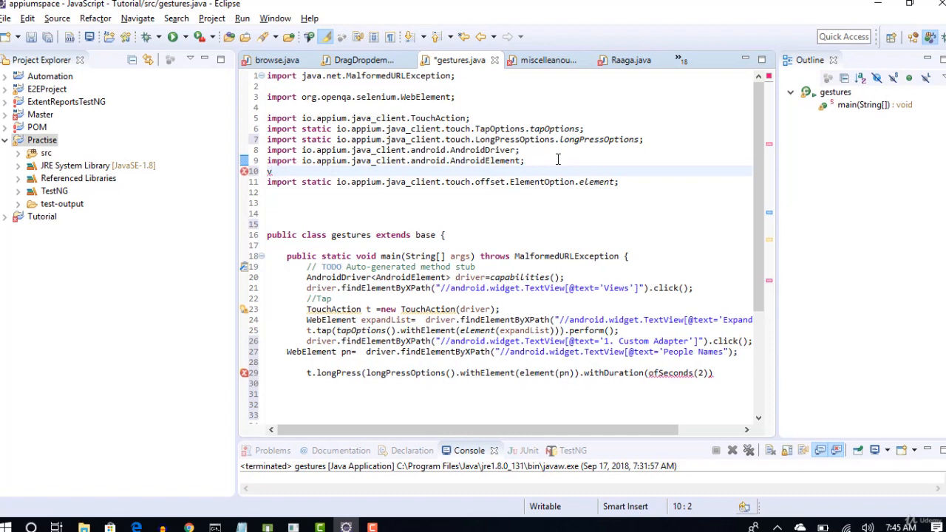
Add the line import static java.time.Duration.ofSeconds; to the imports
{"action": "type", "text": "import static java.time.Duration.ofSeconds;"}
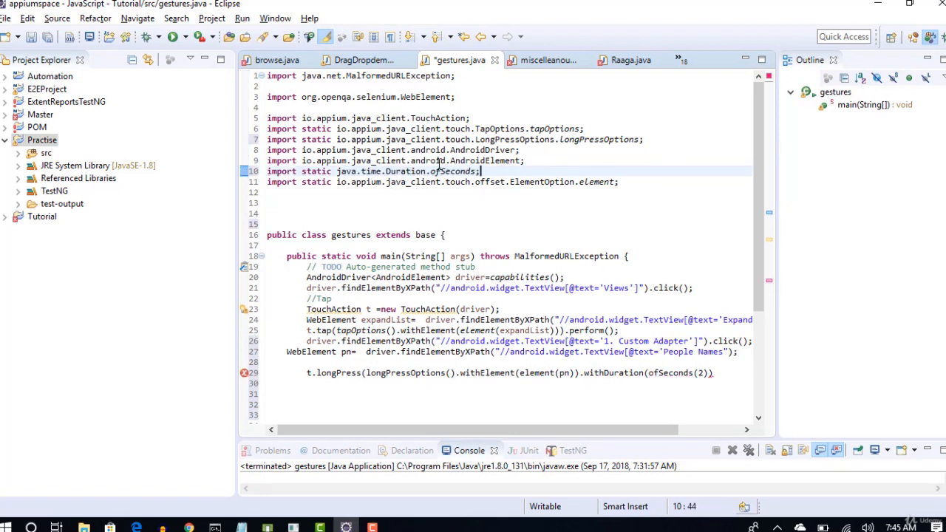
{"action": "mouse_move", "coordinate": [418, 161]}
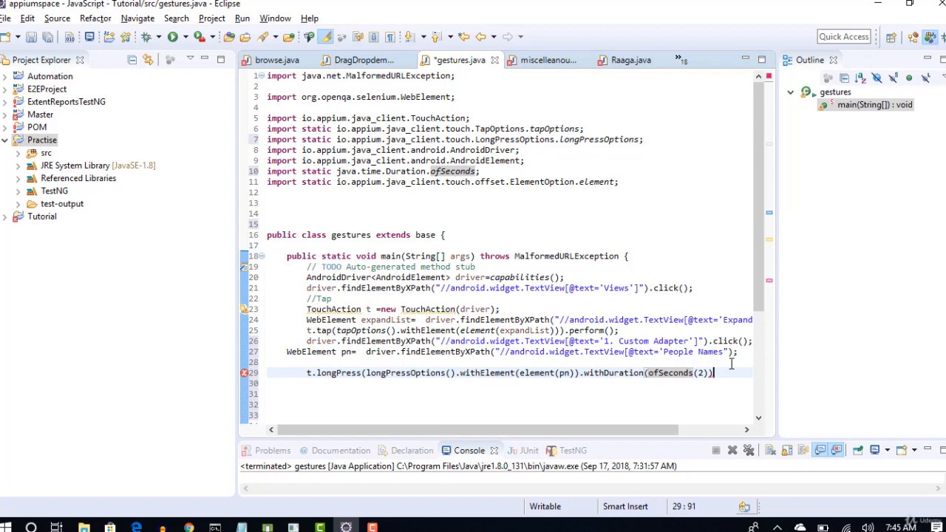
End the longPress line with .release().perform(); using content assist
{"action": "type", "text": "."}
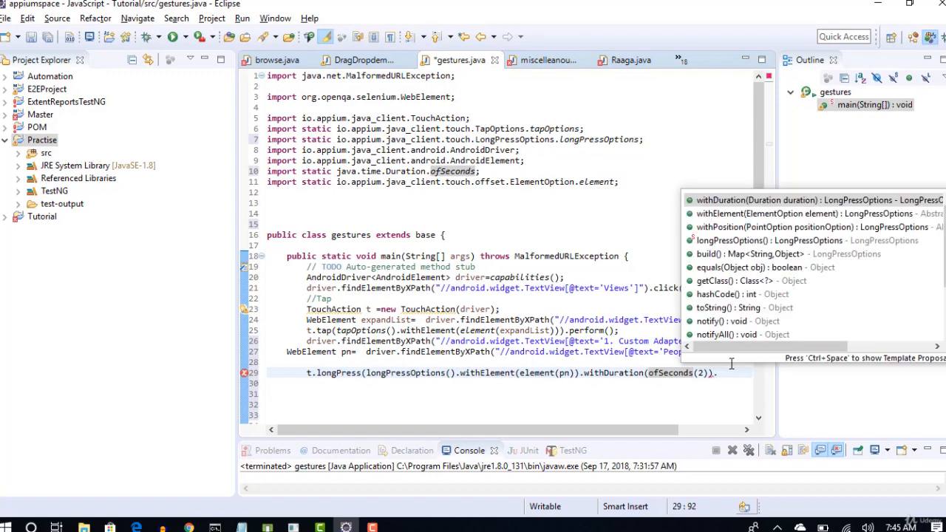
{"action": "type", "text": ".re"}
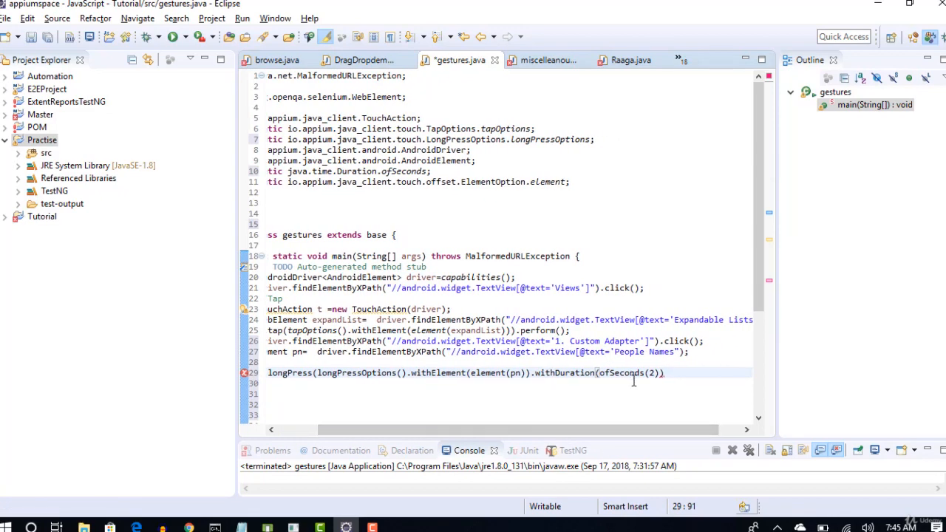
{"action": "mouse_move", "coordinate": [660, 362]}
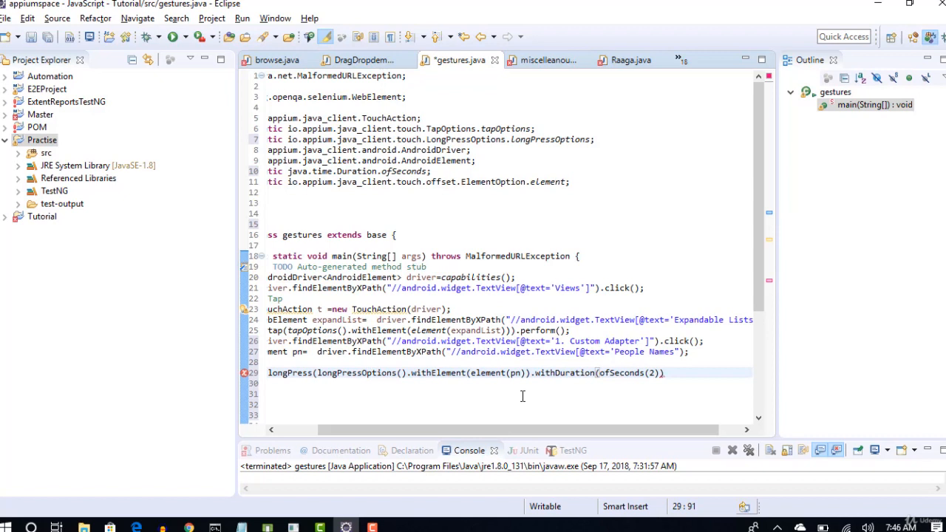
{"action": "mouse_move", "coordinate": [682, 380]}
{"action": "type", "text": ")"}
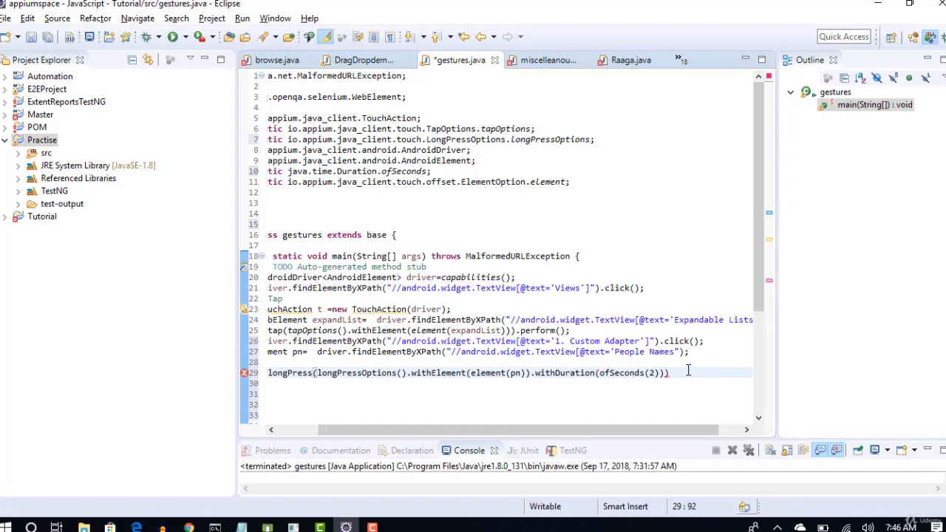
{"action": "type", "text": ".release("}
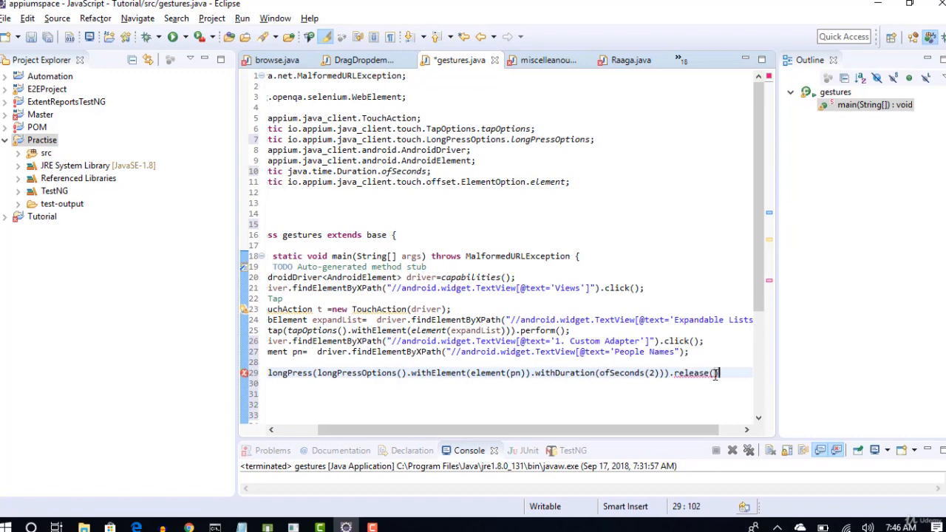
{"action": "double_click", "coordinate": [337, 373]}
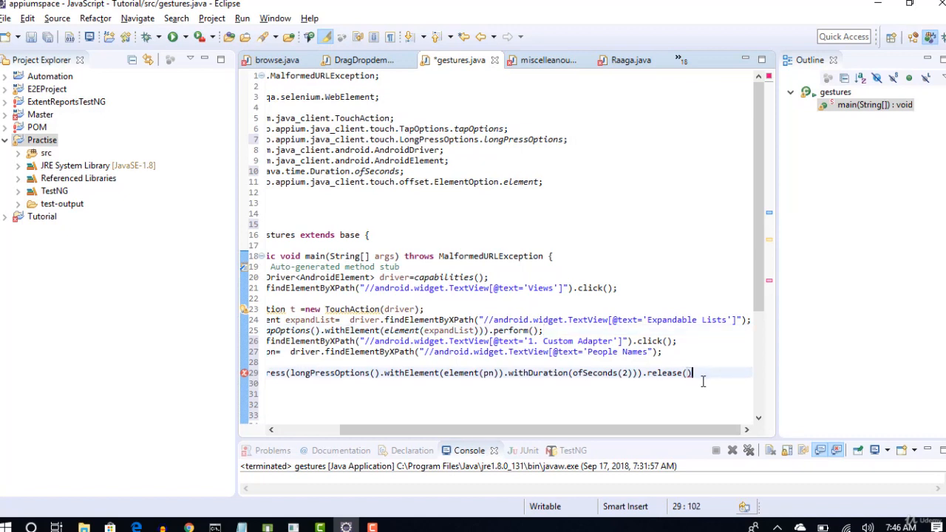
{"action": "mouse_move", "coordinate": [600, 454]}
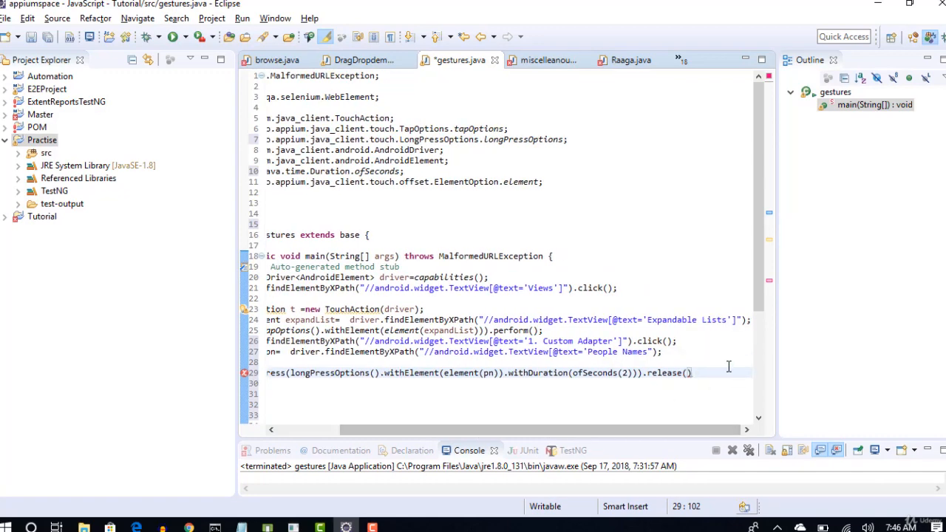
{"action": "type", "text": ".p"}
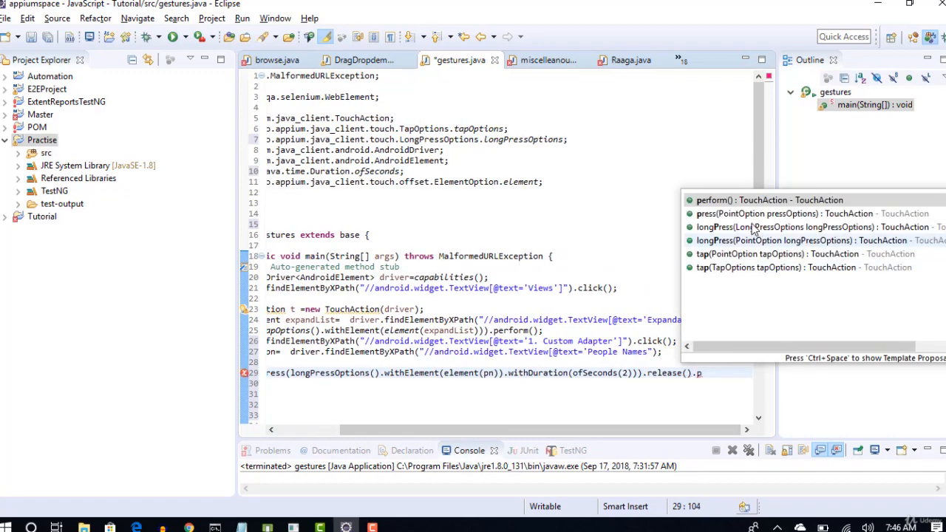
{"action": "left_click", "coordinate": [713, 200]}
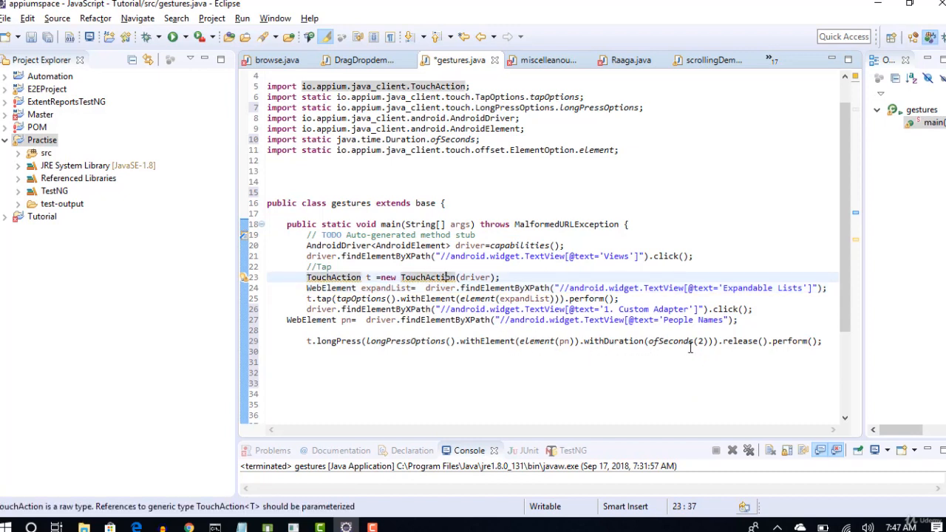
{"action": "mouse_move", "coordinate": [488, 334]}
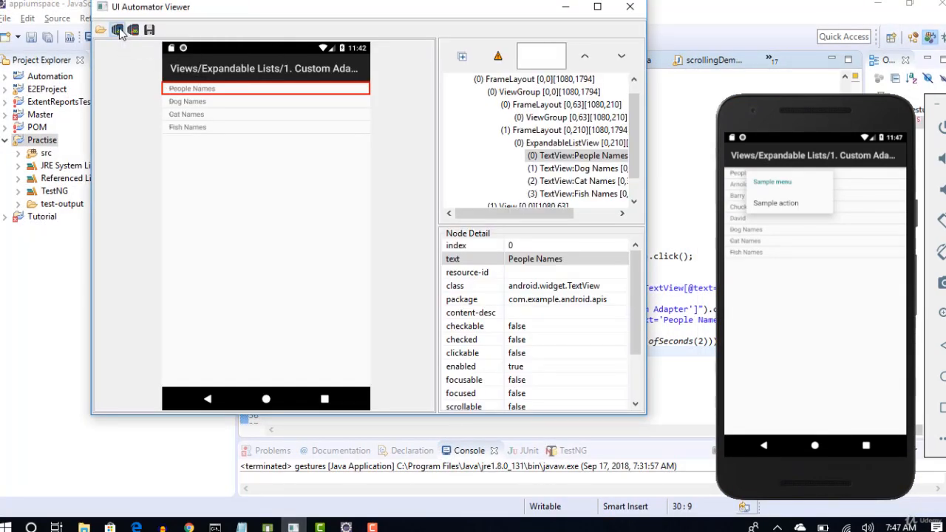
Capture the submenu screen and inspect the Sample menu item's resource-id android:id/title
{"action": "left_click", "coordinate": [118, 29]}
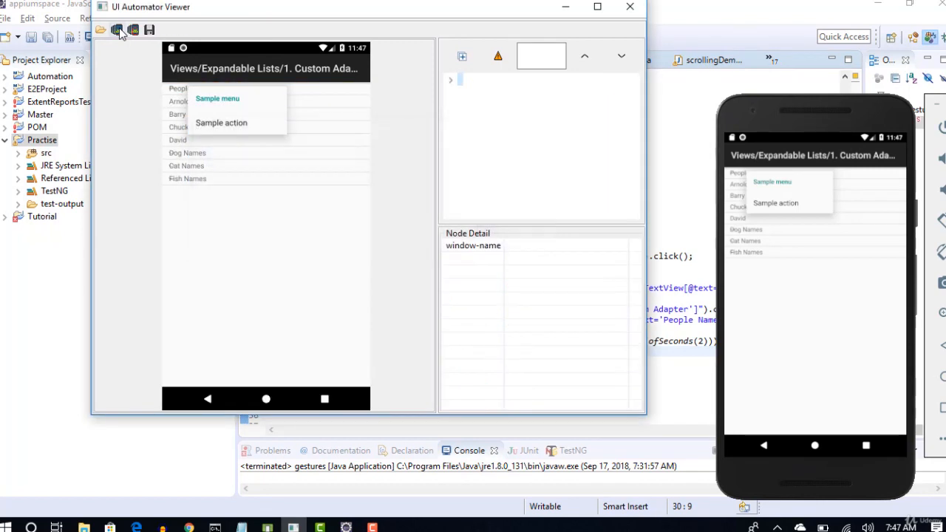
{"action": "mouse_move", "coordinate": [118, 30]}
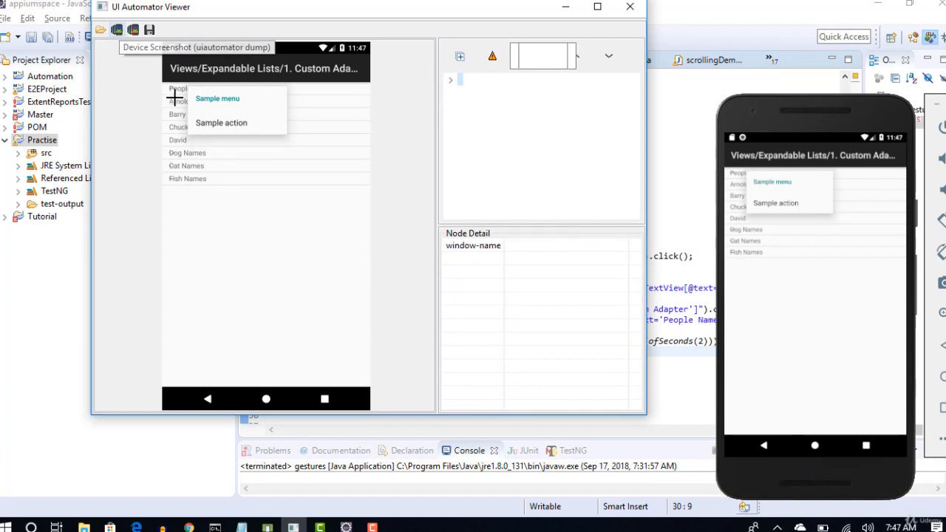
{"action": "left_click", "coordinate": [237, 122]}
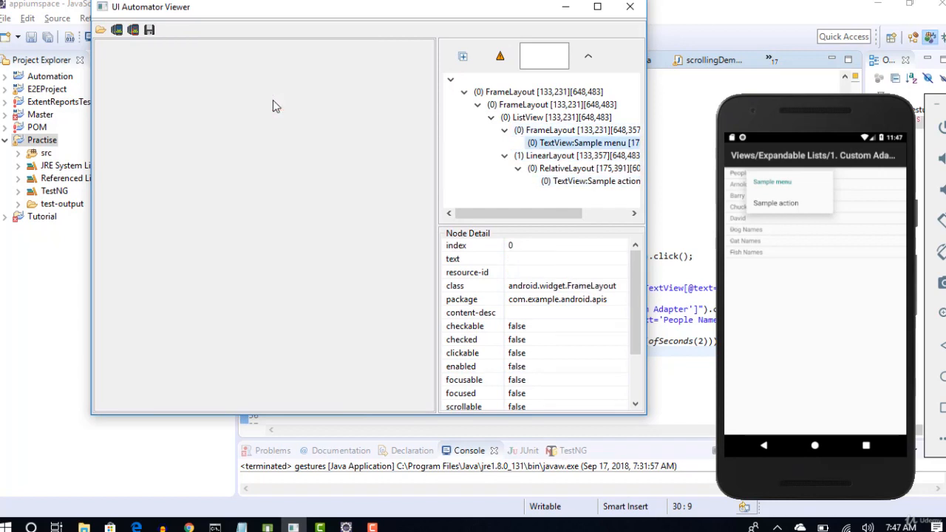
{"action": "left_click", "coordinate": [218, 99]}
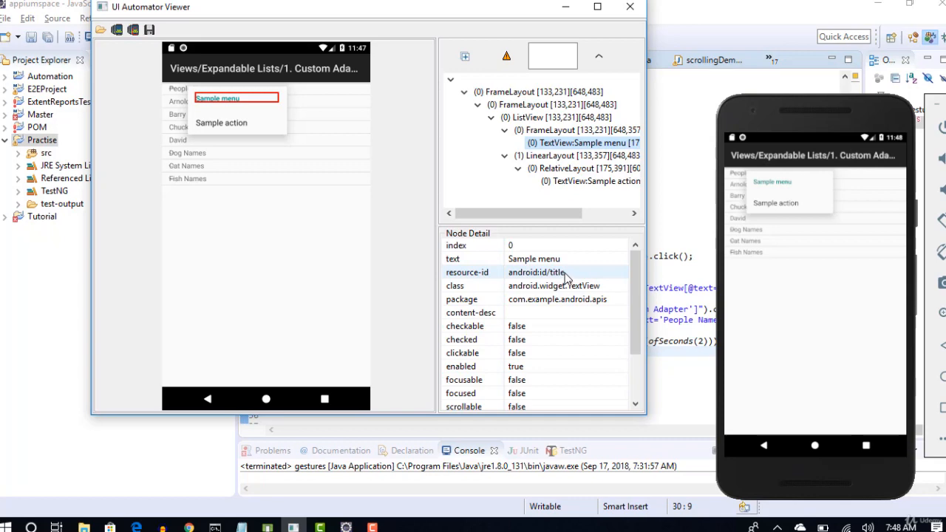
{"action": "mouse_move", "coordinate": [564, 275]}
{"action": "type", "text": "Thread."}
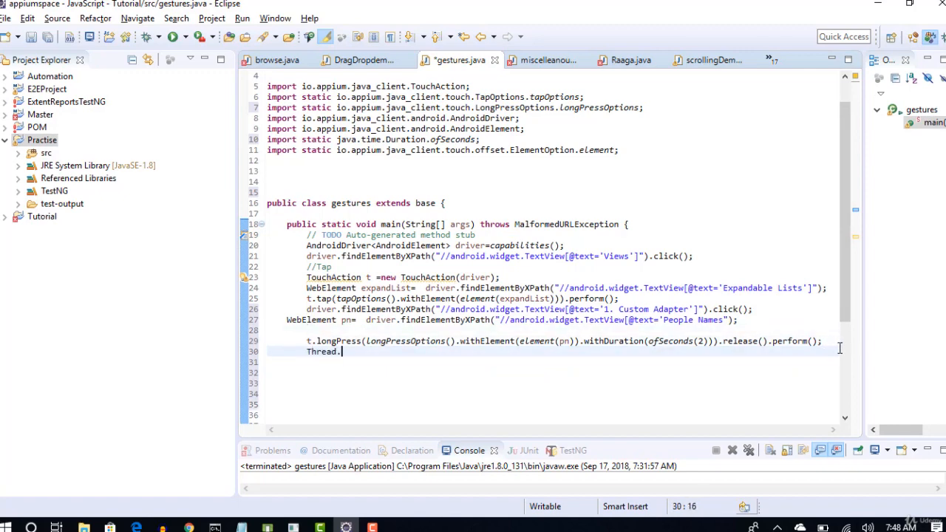
Add Thread.sleep(2000); and print whether android:id/title is displayed
{"action": "type", "text": "sleep"}
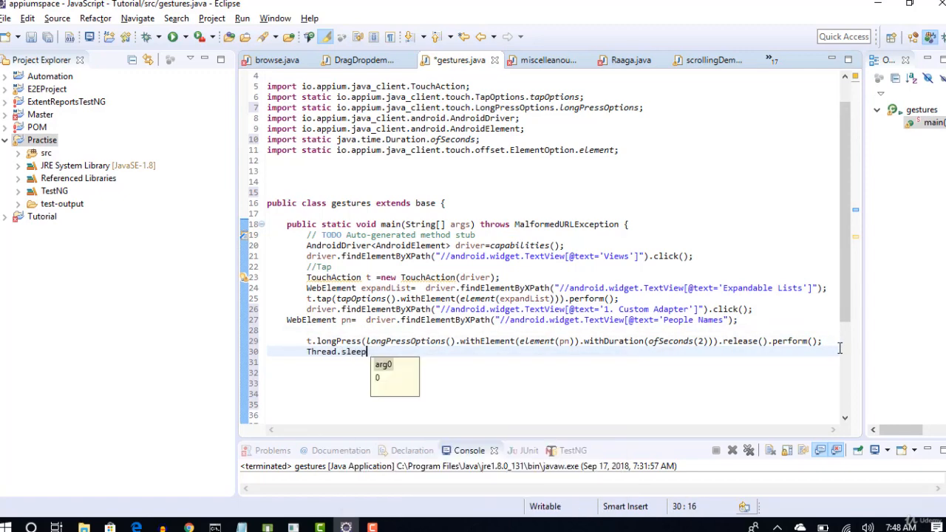
{"action": "type", "text": "(2000);"}
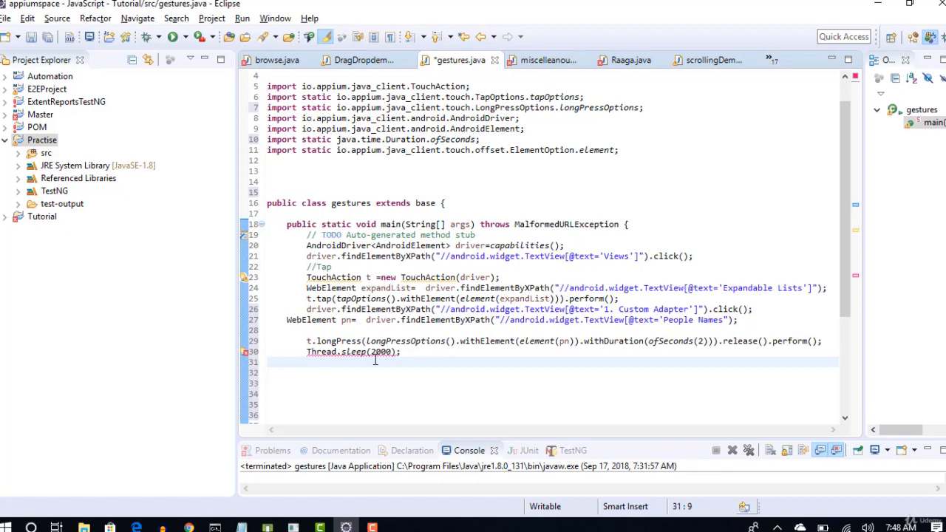
{"action": "type", "text": "System.out.println(driver.findElementById(\"android:id/title\").isDisplayed());"}
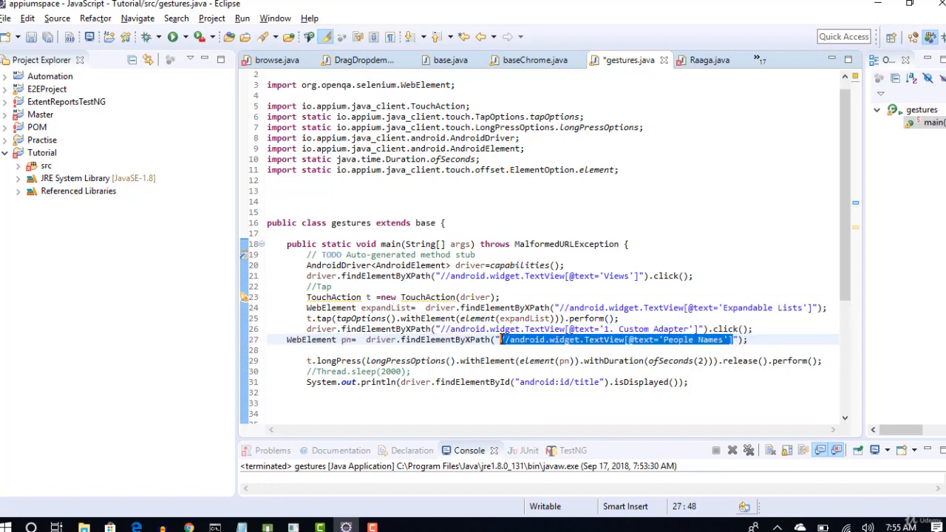
Add driver.manage().timeouts().implicitlyWait(10, TimeUnit.SECONDS); after the driver setup line
{"action": "left_click", "coordinate": [500, 298]}
{"action": "type", "text": "driver."}
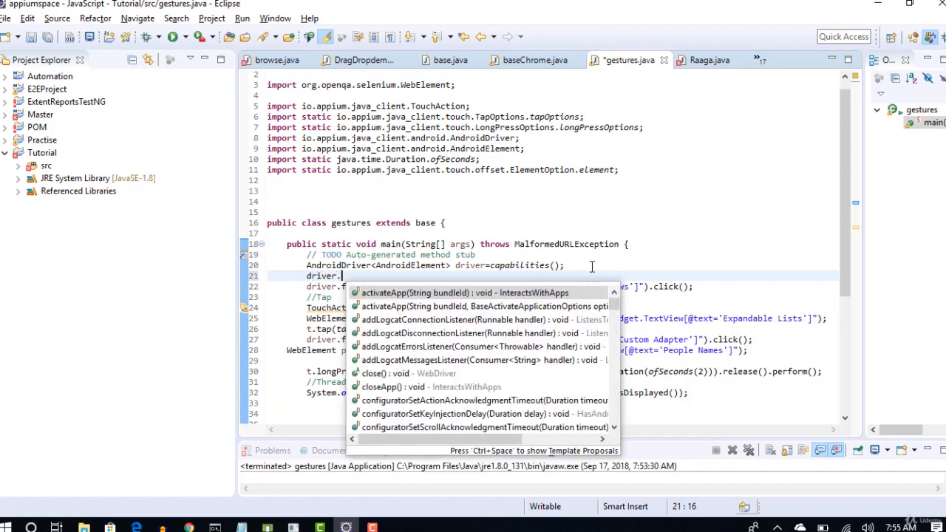
{"action": "type", "text": "manage("}
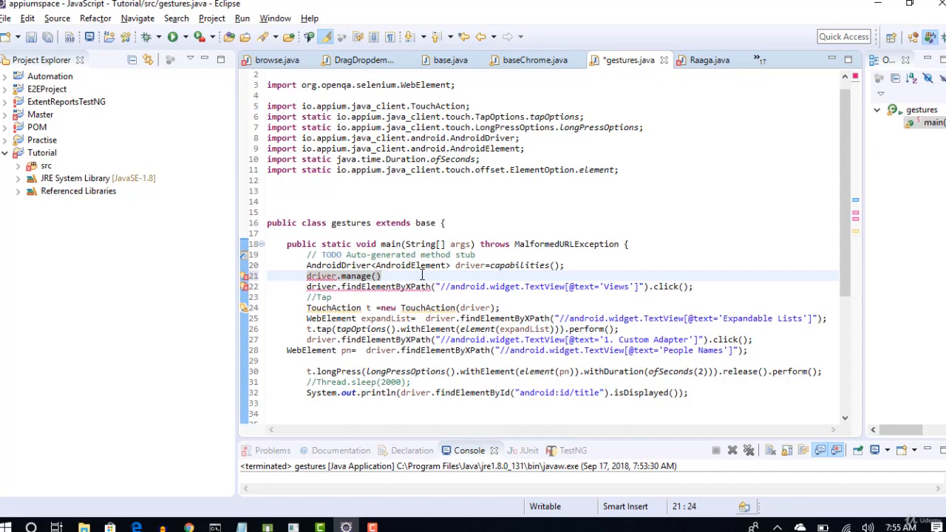
{"action": "type", "text": ".w"}
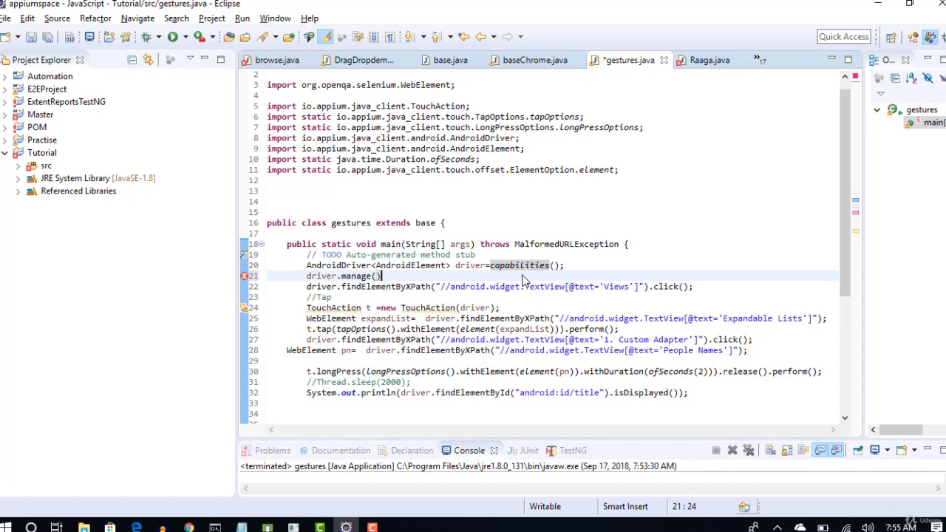
{"action": "type", "text": "timeouts("}
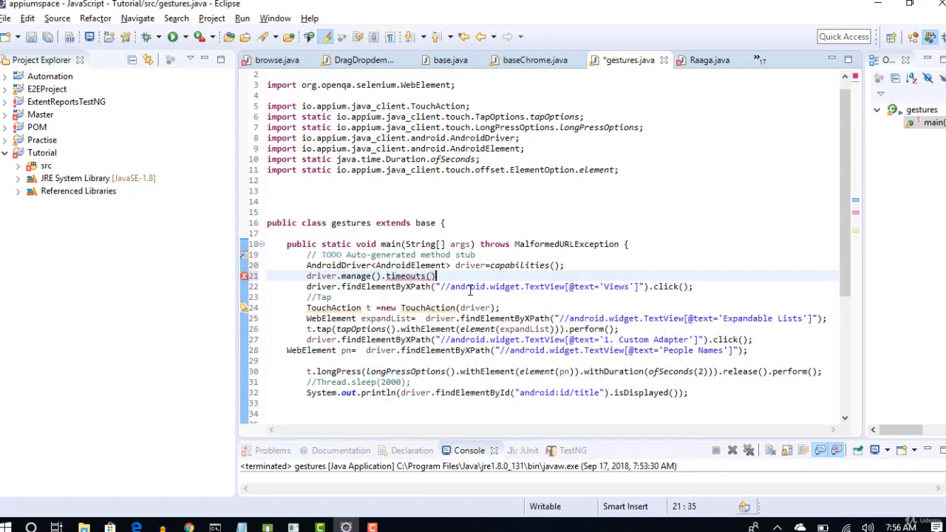
{"action": "type", "text": ".implicitlyWait(arg0, arg1"}
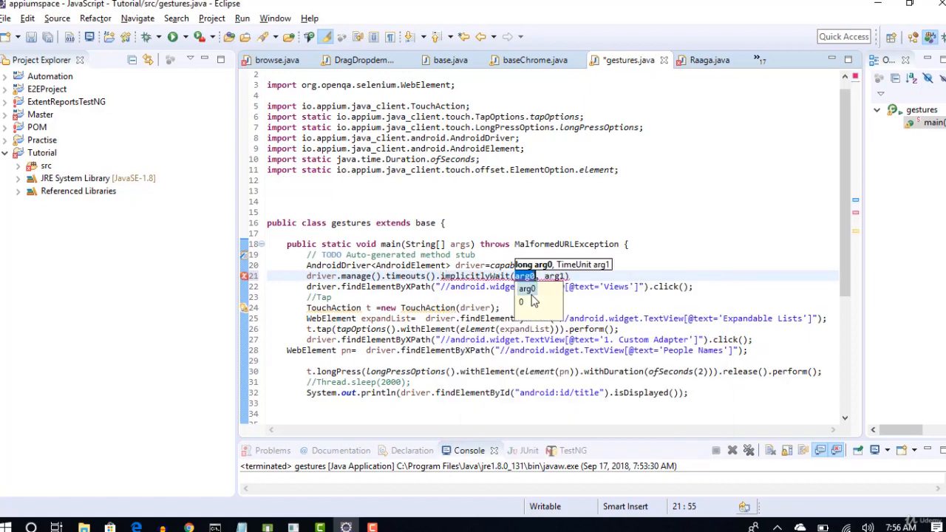
{"action": "left_click", "coordinate": [527, 288]}
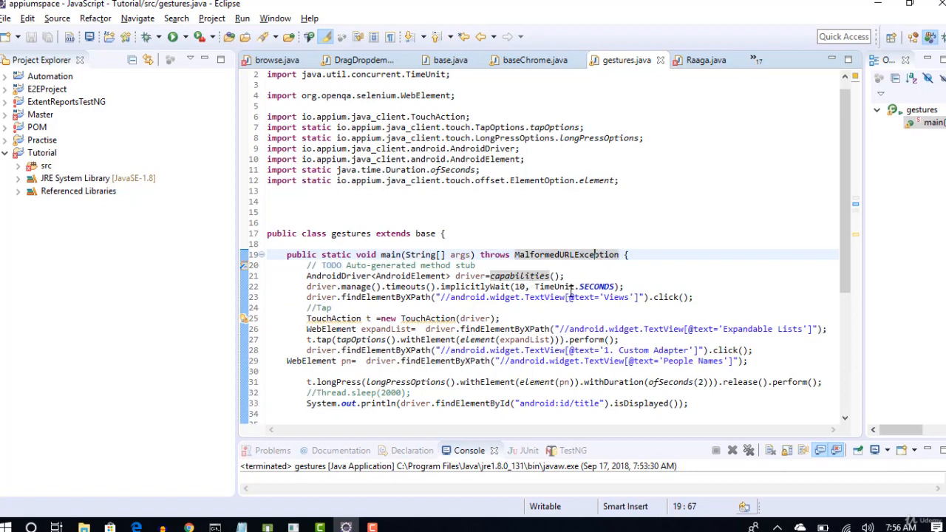
{"action": "scroll", "scroll_direction": "down", "scroll_amount": 3}
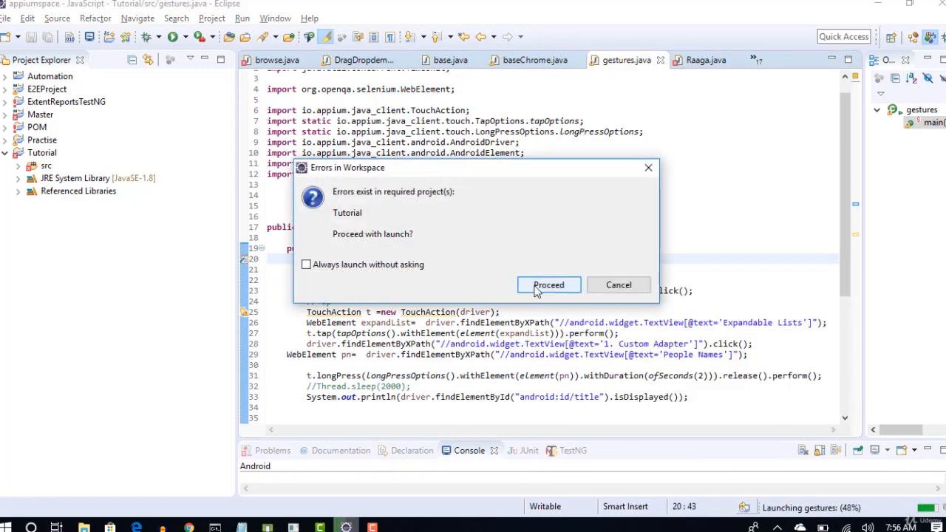
Run the gestures test despite workspace errors and check the console output
{"action": "left_click", "coordinate": [548, 284]}
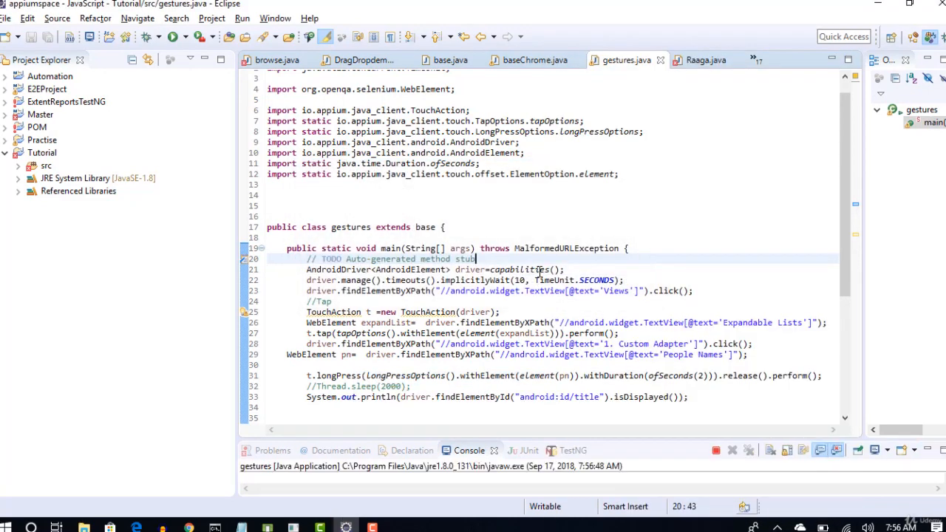
{"action": "scroll", "scroll_direction": "down", "scroll_amount": 3}
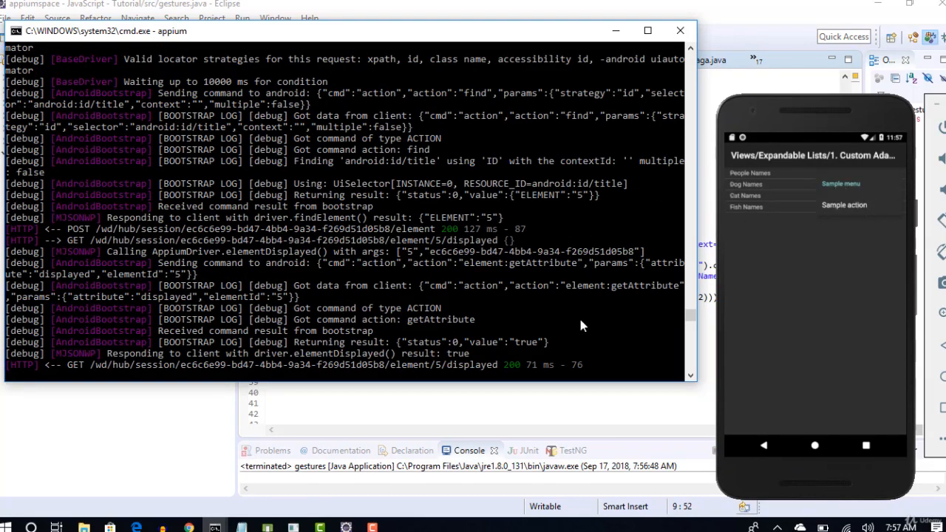
{"action": "mouse_move", "coordinate": [520, 347]}
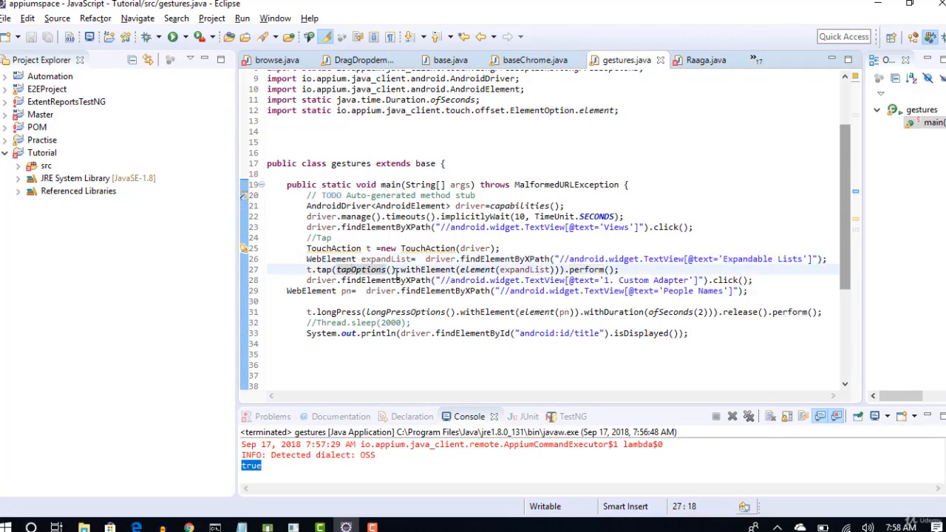
{"action": "left_click_drag", "start_coordinate": [427, 269], "coordinate": [537, 269]}
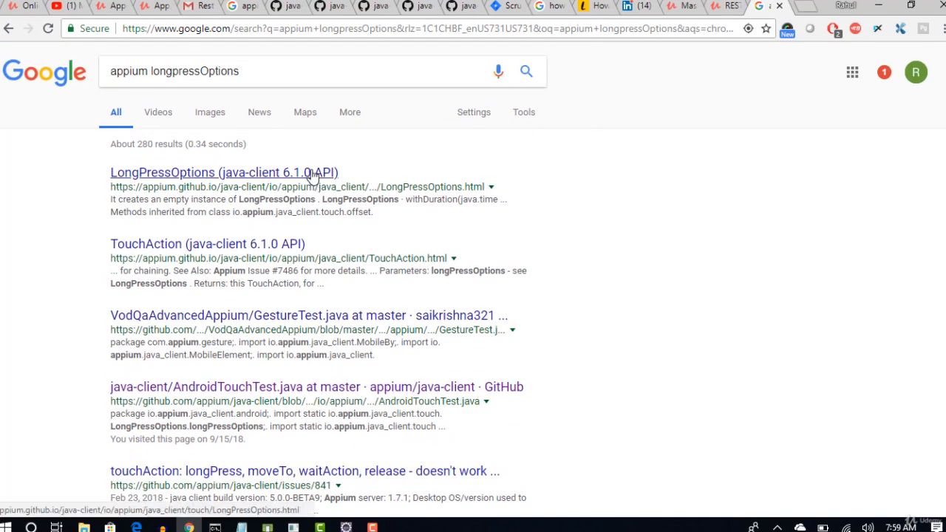
Read the 'LongPressOptions (java-client 6.1.0 API)' page, including withDuration and build
{"action": "left_click", "coordinate": [223, 172]}
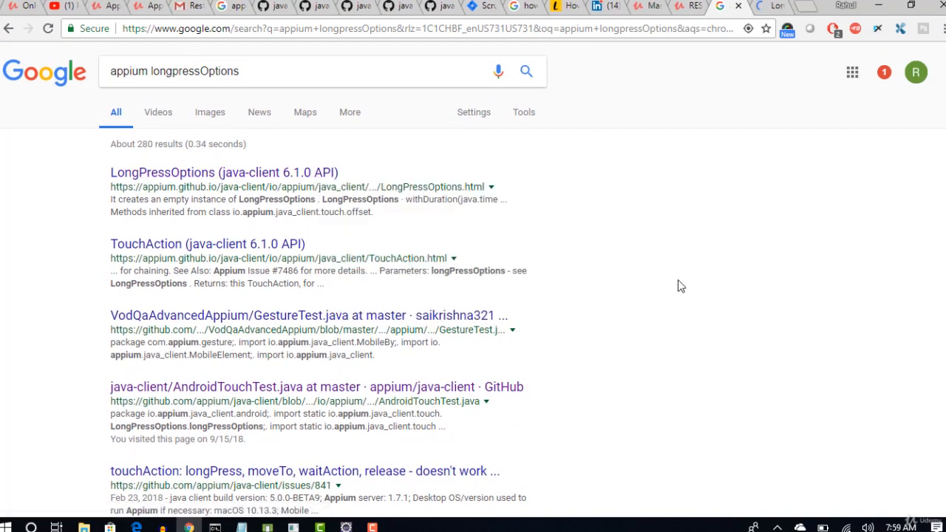
{"action": "scroll", "scroll_direction": "down", "scroll_amount": 3}
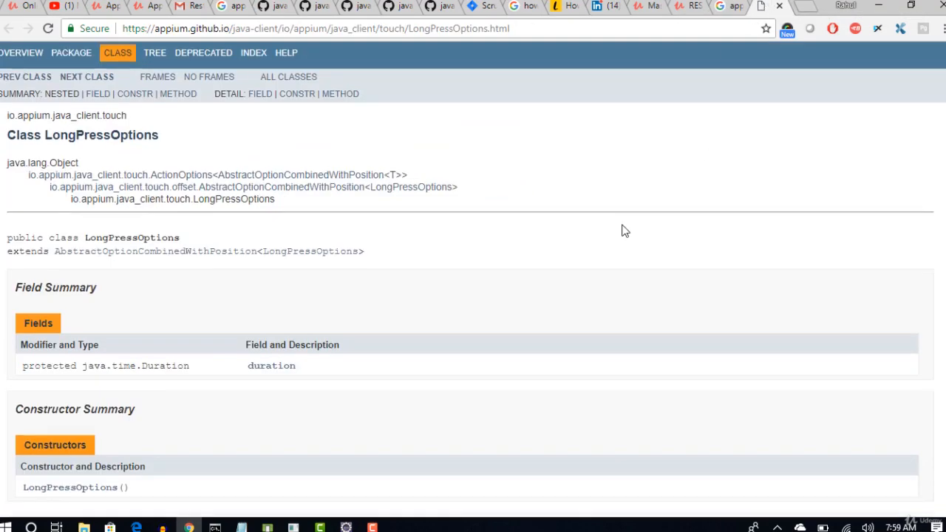
{"action": "scroll", "scroll_direction": "down", "scroll_amount": 3}
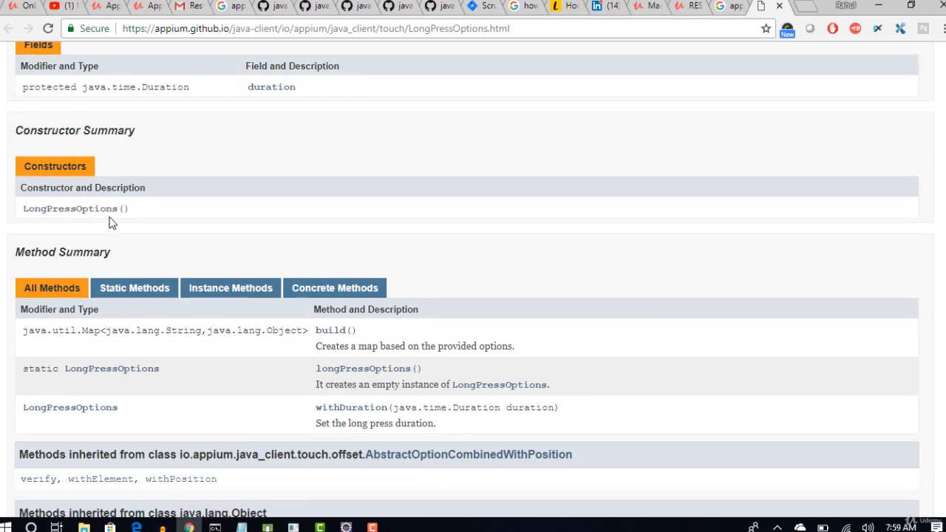
{"action": "scroll", "scroll_direction": "down", "scroll_amount": 3}
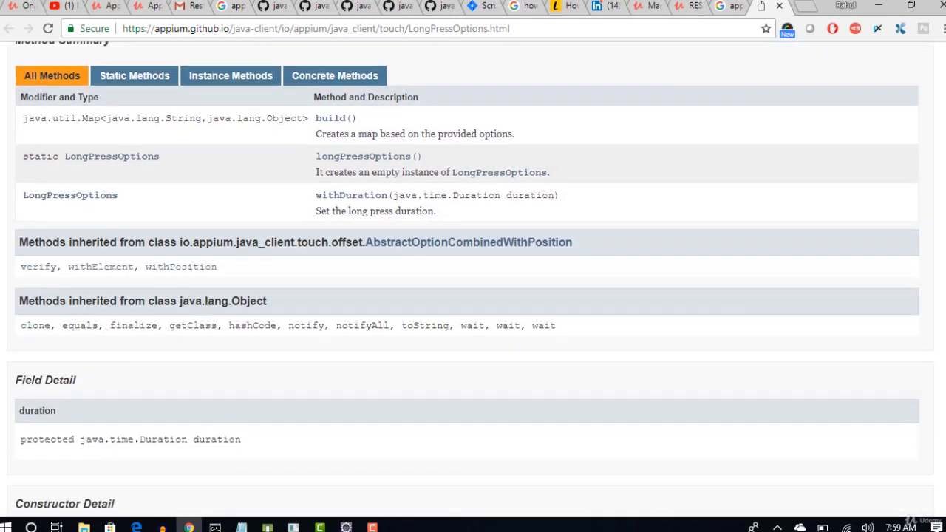
{"action": "scroll", "scroll_direction": "down", "scroll_amount": 3}
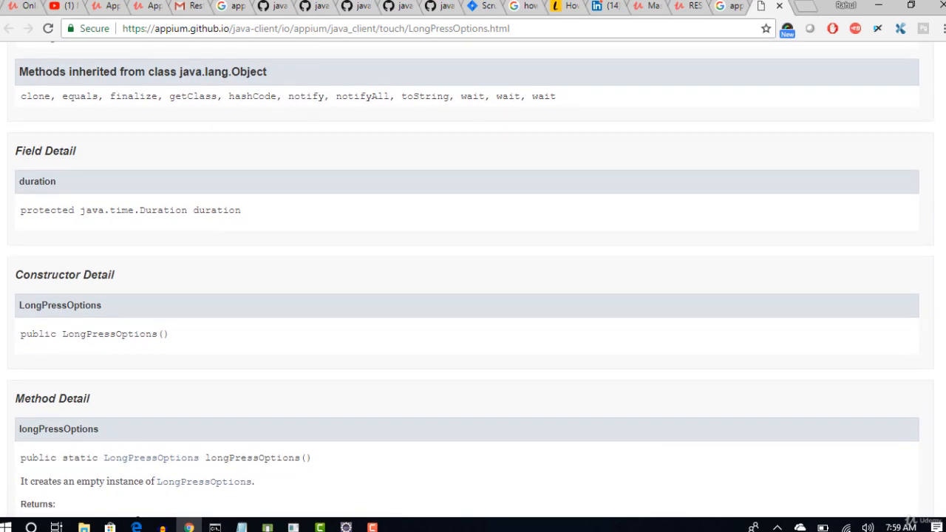
{"action": "scroll", "scroll_direction": "down", "scroll_amount": 3}
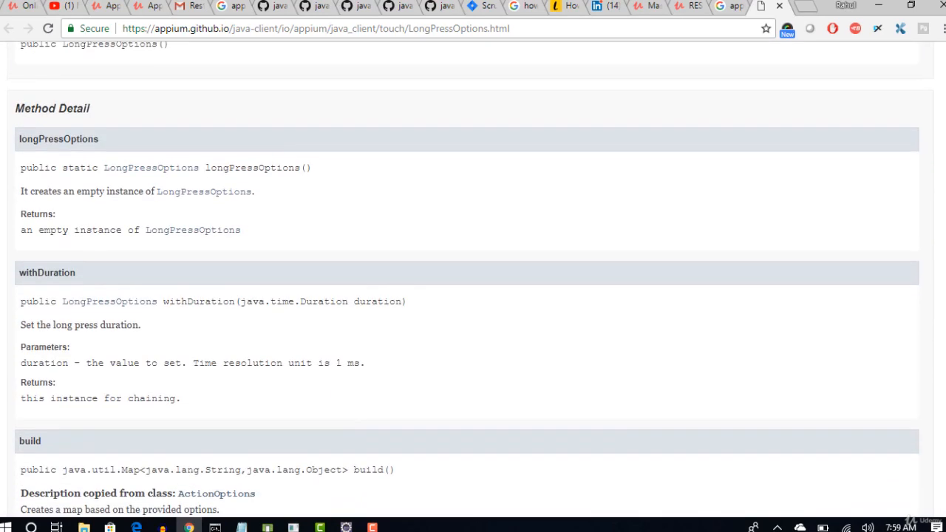
{"action": "scroll", "scroll_direction": "down", "scroll_amount": 3}
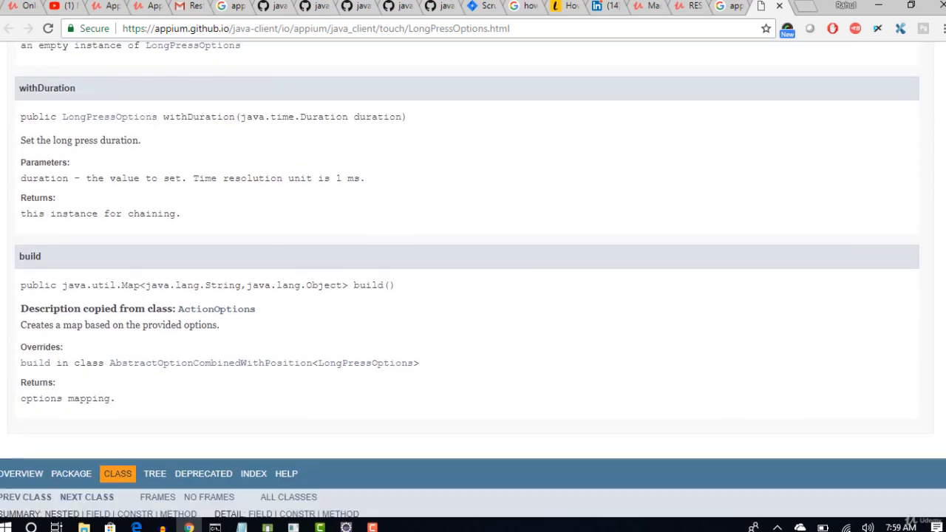
{"action": "scroll", "scroll_direction": "up", "scroll_amount": 3}
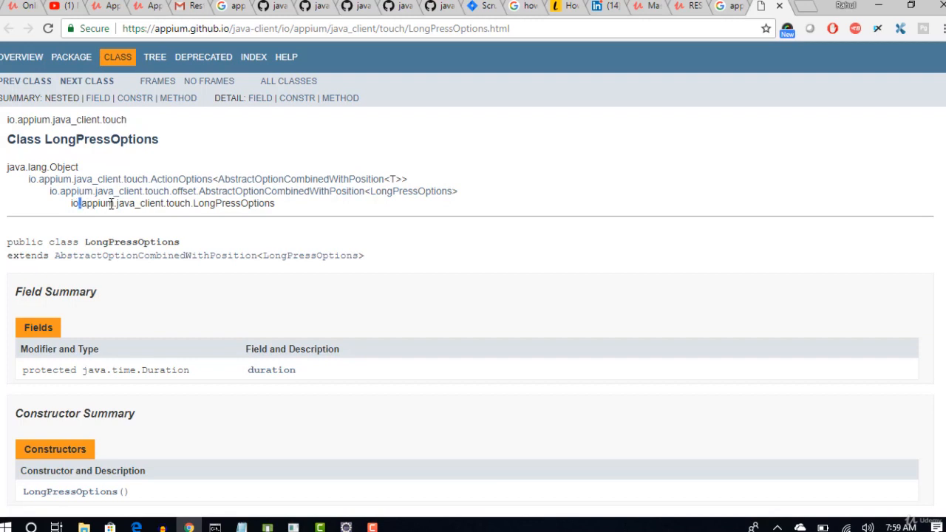
{"action": "double_click", "coordinate": [177, 204]}
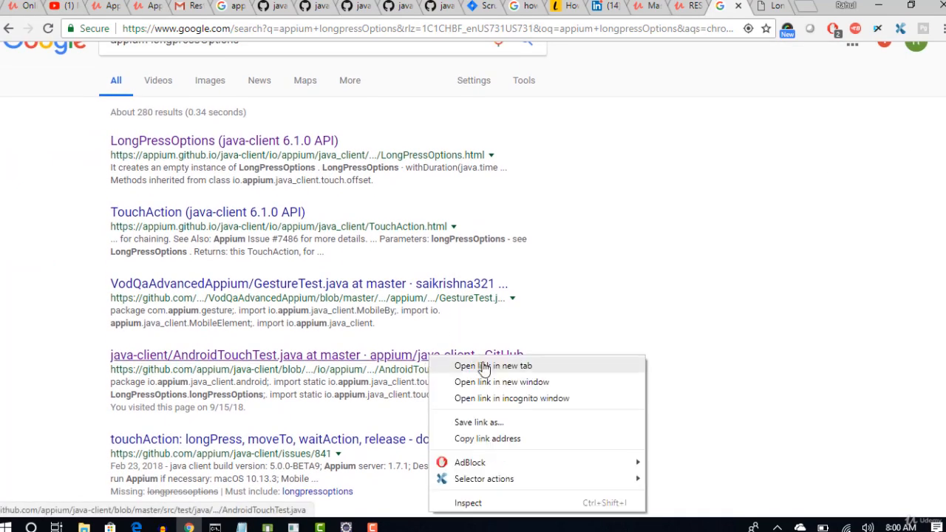
Open AndroidTouchTest.java in a new tab and scroll to the dragNDrop tests
{"action": "left_click", "coordinate": [494, 365]}
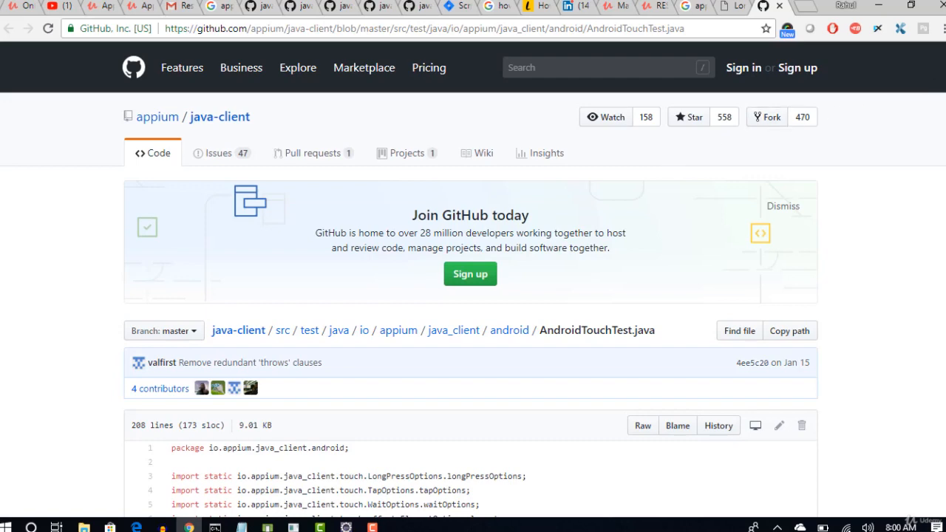
{"action": "scroll", "scroll_direction": "down", "scroll_amount": 3}
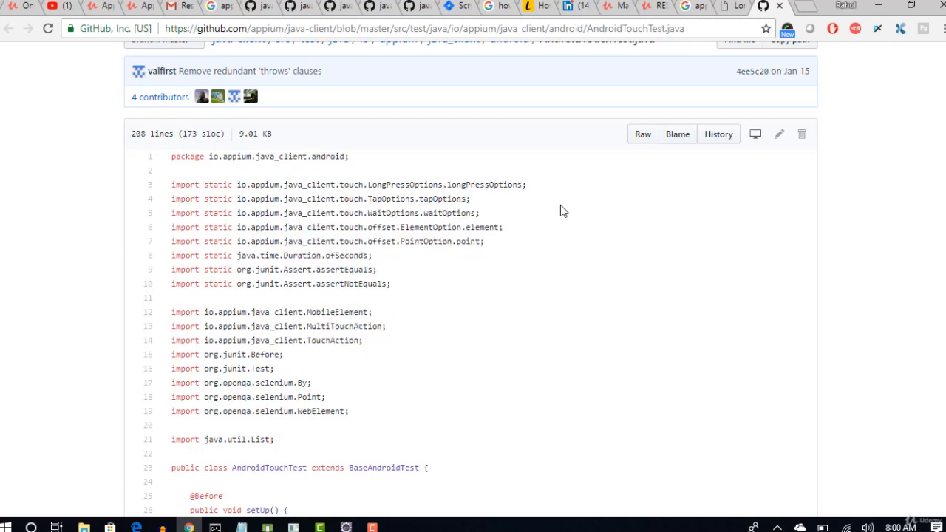
{"action": "mouse_move", "coordinate": [499, 126]}
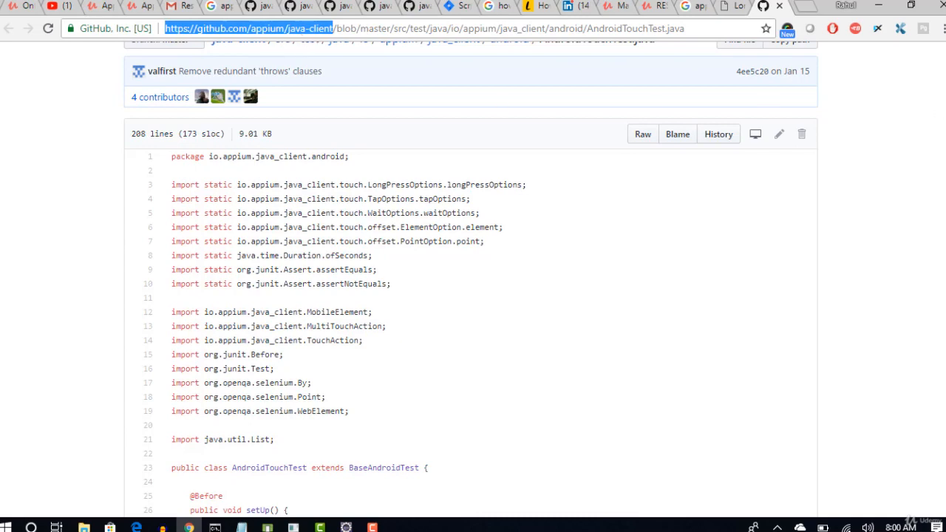
{"action": "scroll", "scroll_direction": "down", "scroll_amount": 3}
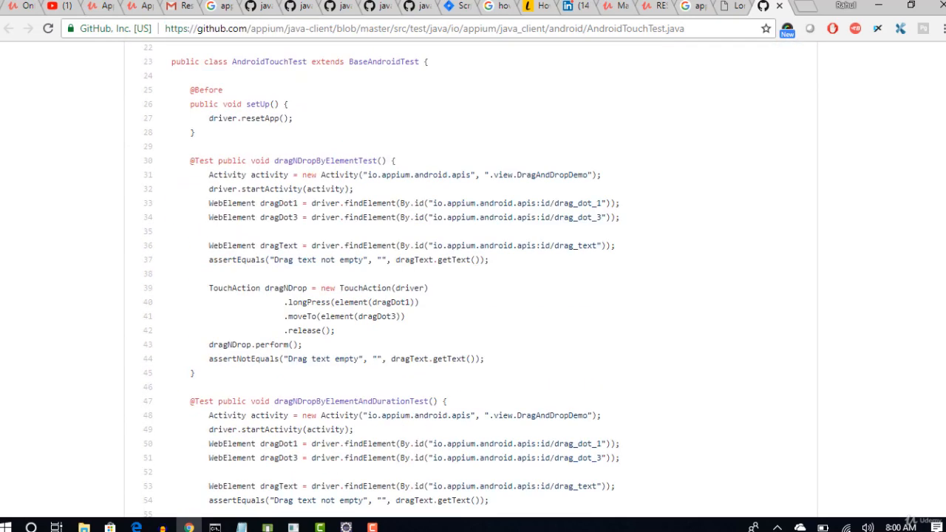
{"action": "scroll", "scroll_direction": "down", "scroll_amount": 3}
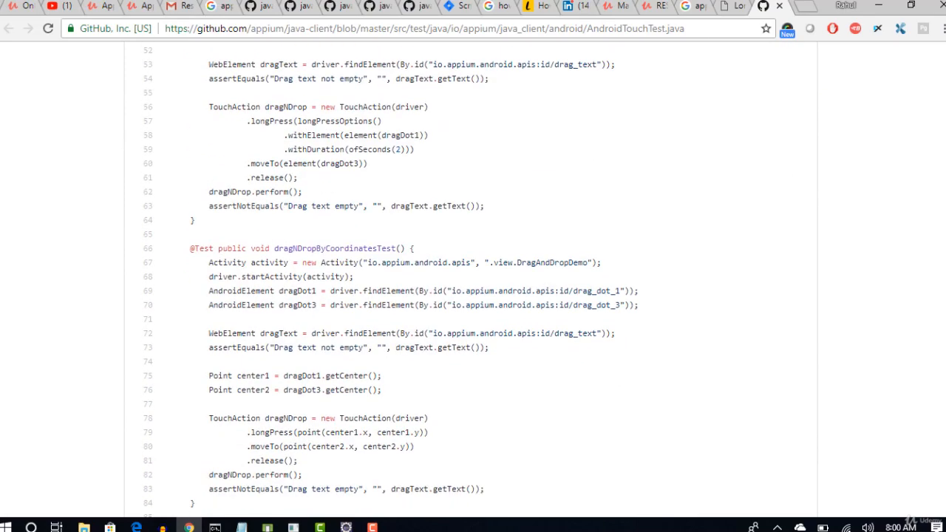
{"action": "scroll", "scroll_direction": "up", "scroll_amount": 3}
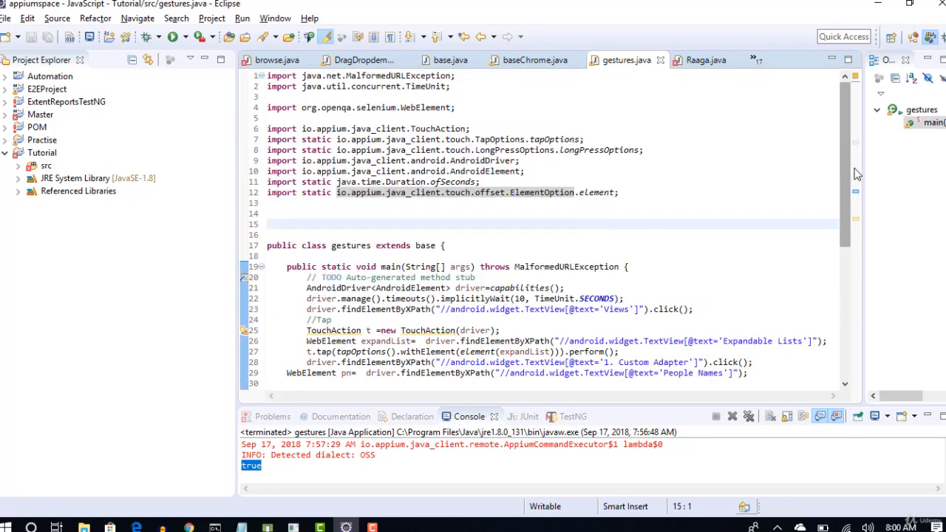
{"action": "scroll", "scroll_direction": "down", "scroll_amount": 3}
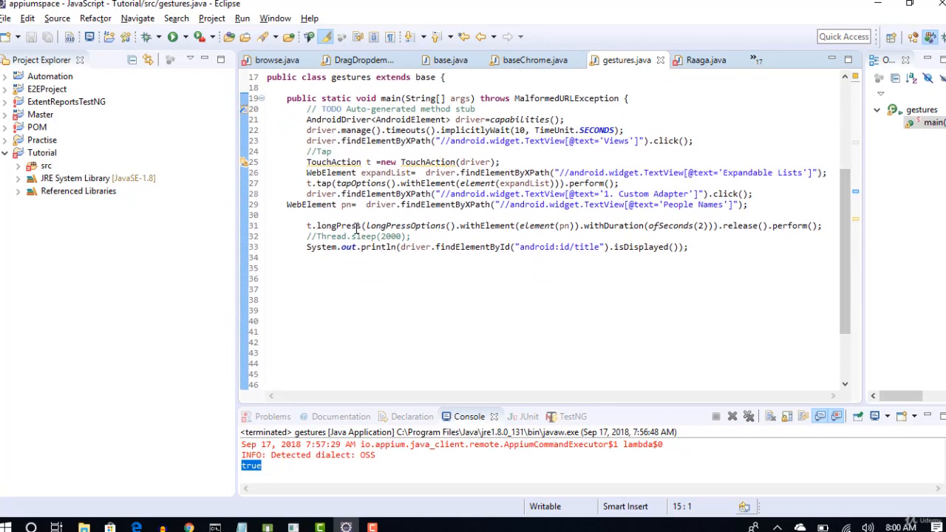
{"action": "left_click", "coordinate": [605, 278]}
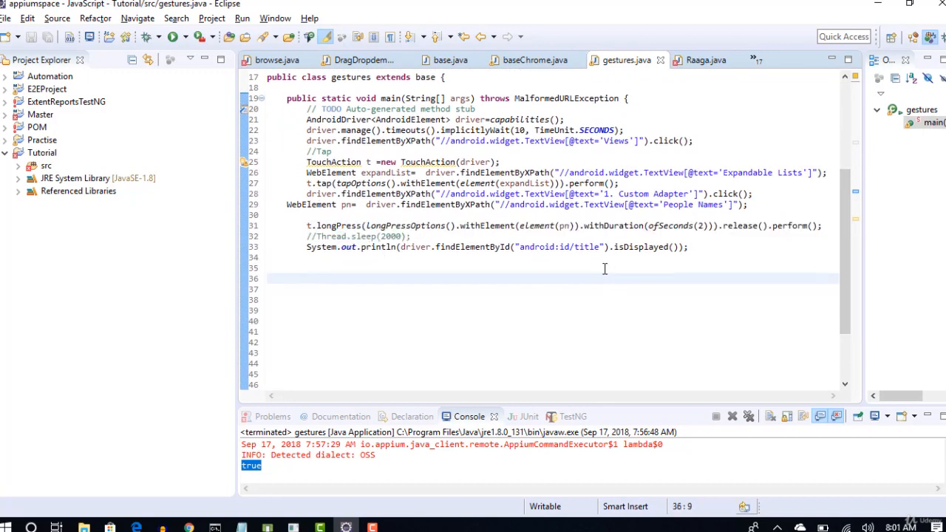